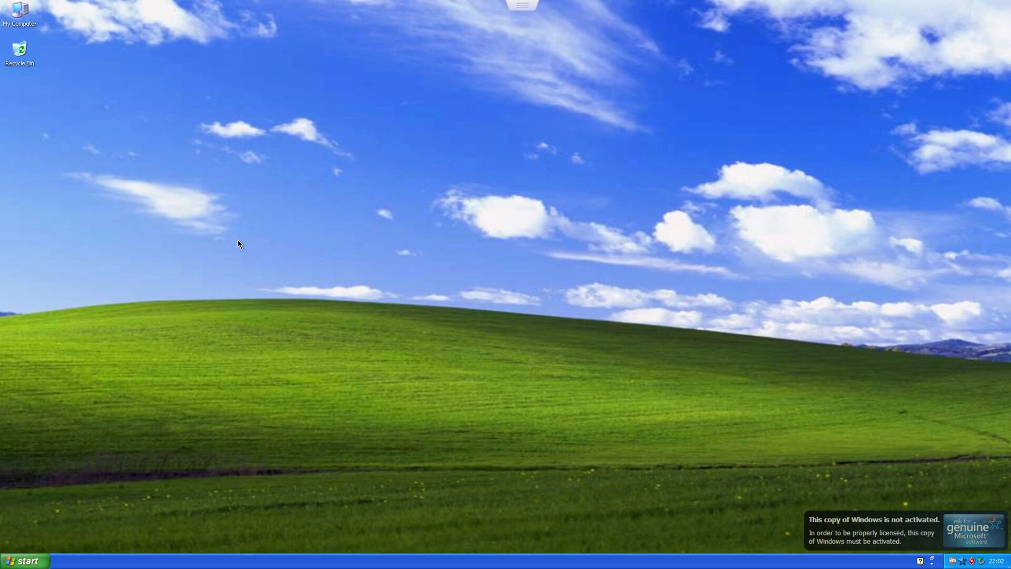
Check My Computer's System Properties overview and close it without changes
right_click(18, 11)
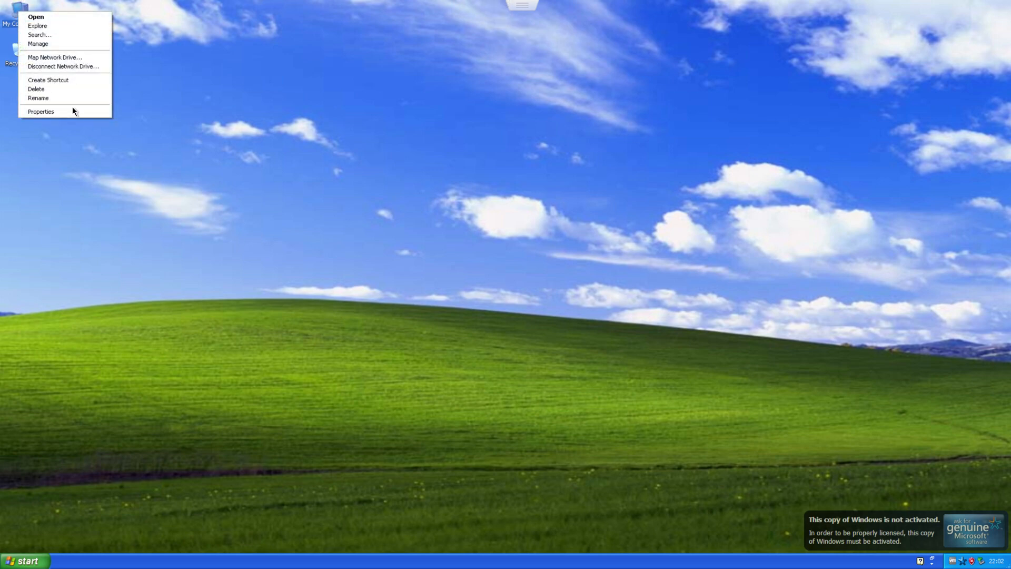
left_click(40, 112)
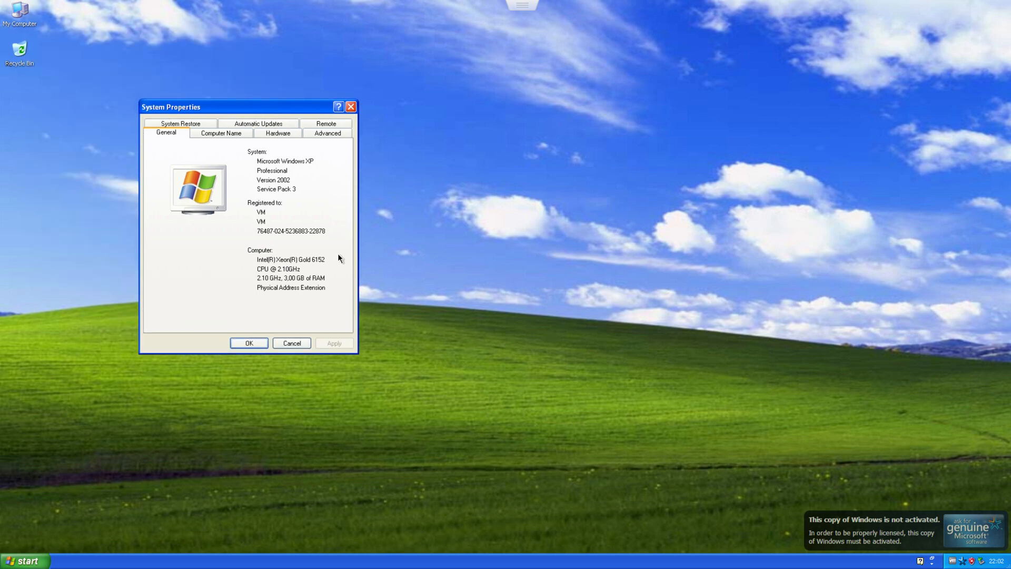
mouse_move(181, 194)
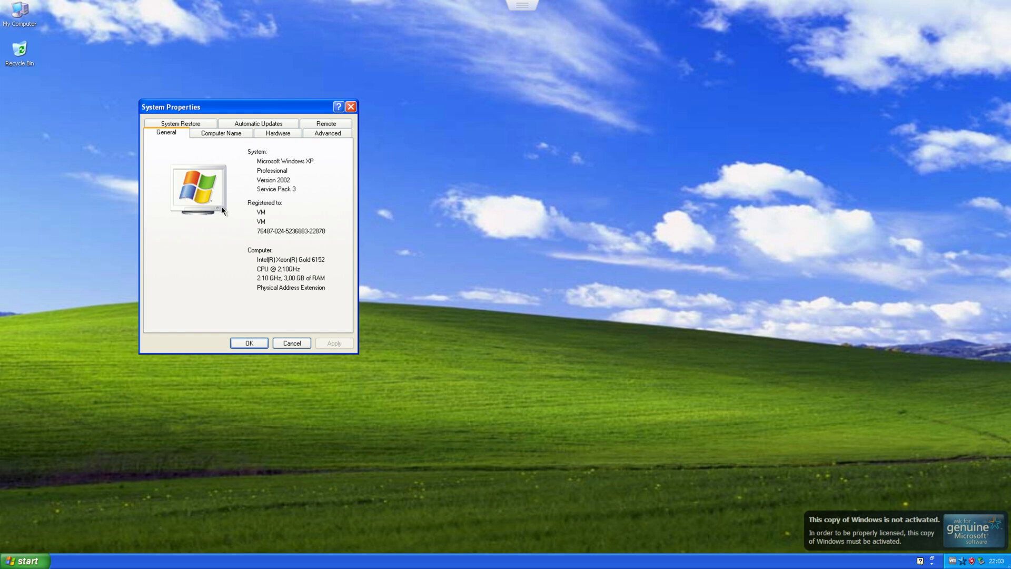
mouse_move(292, 152)
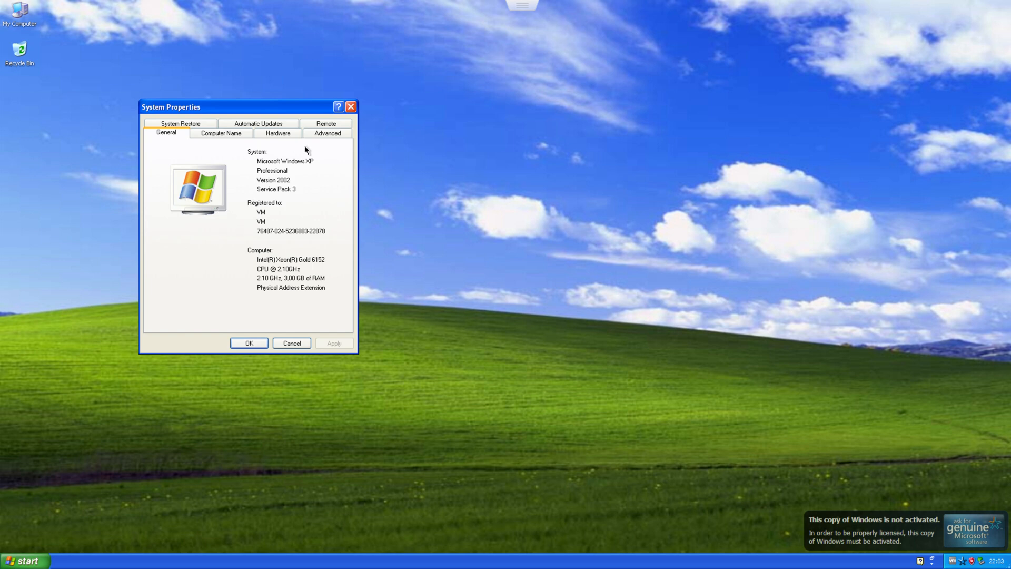
mouse_move(255, 217)
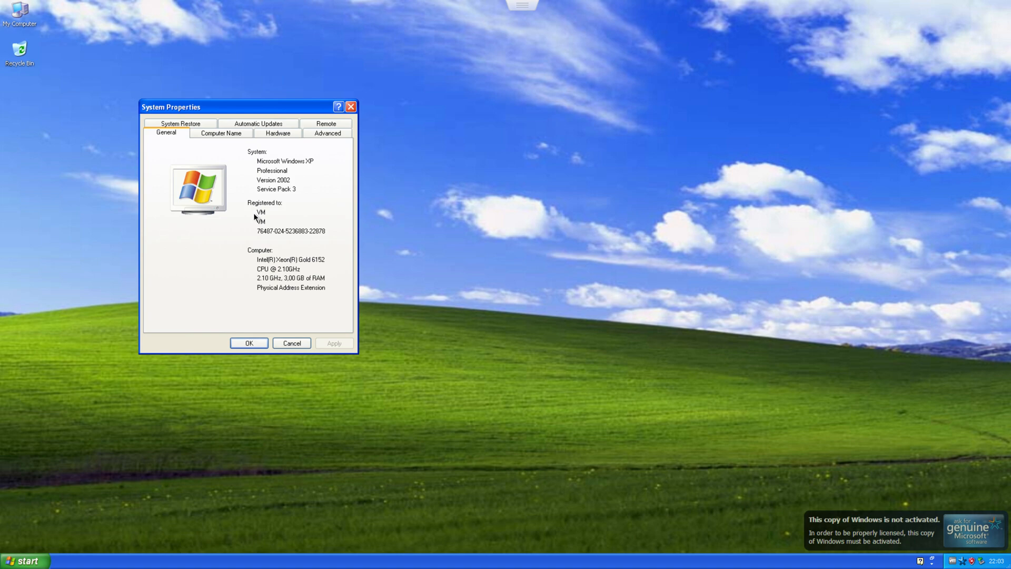
mouse_move(196, 249)
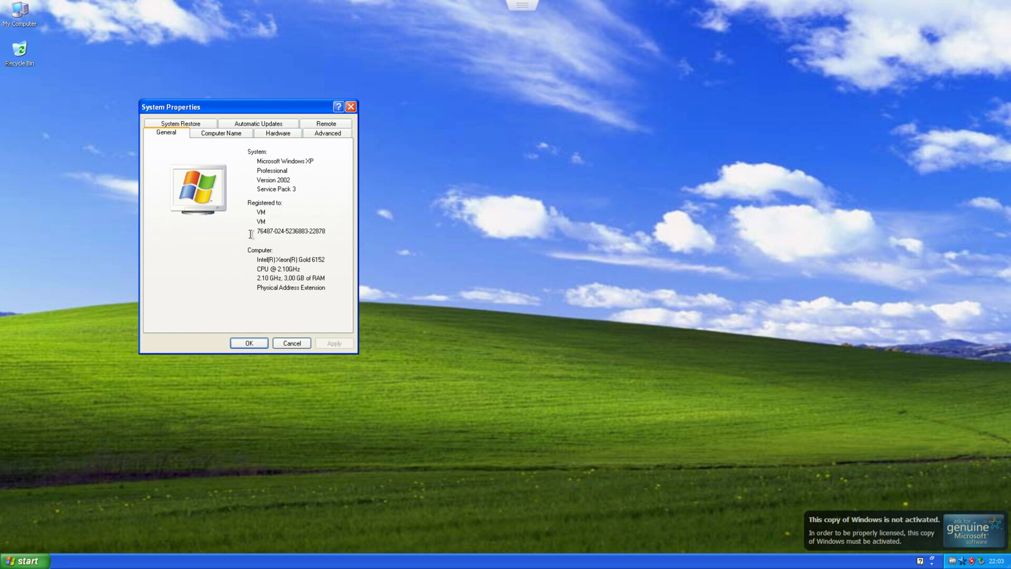
mouse_move(259, 260)
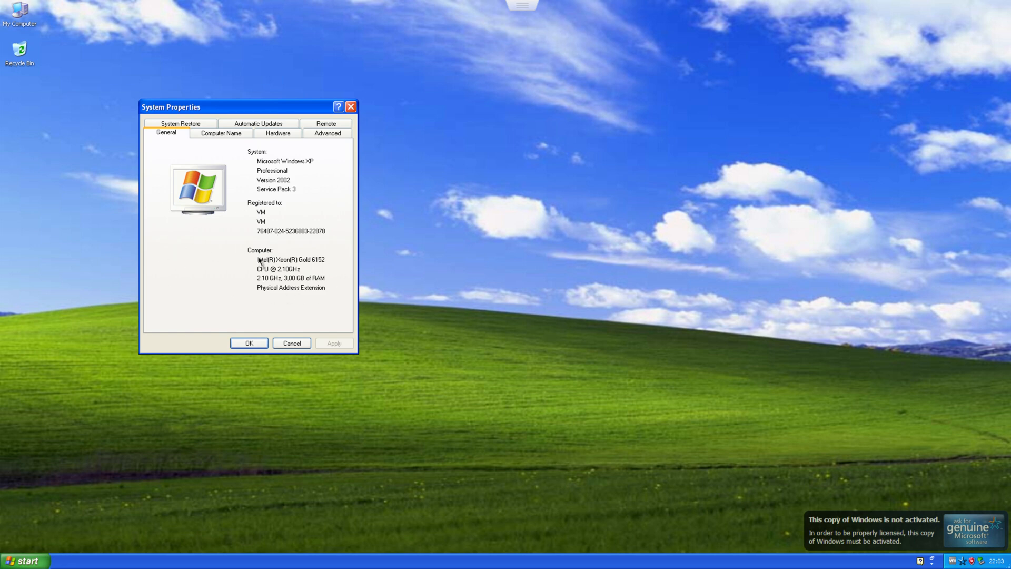
mouse_move(306, 288)
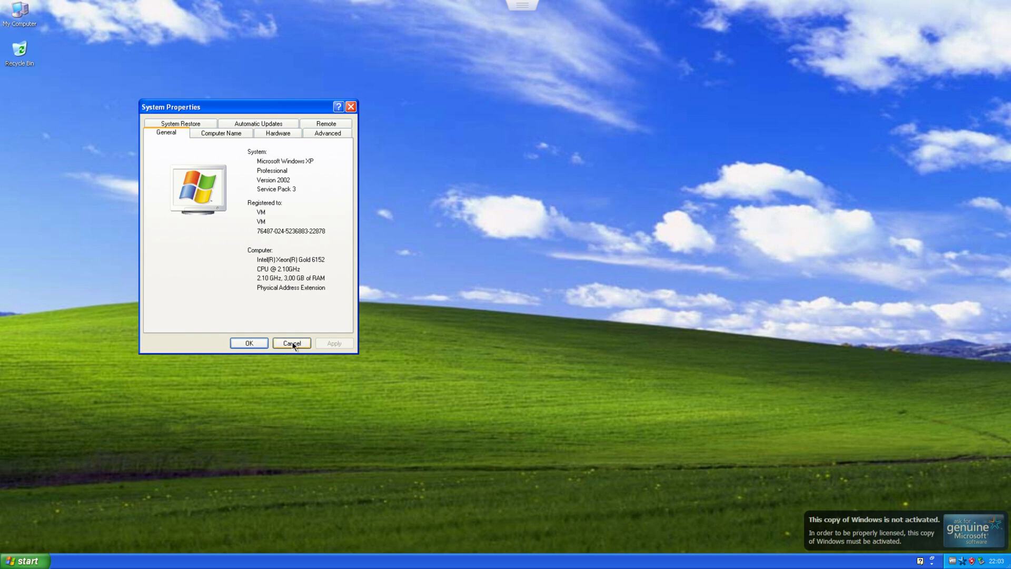
left_click(290, 344)
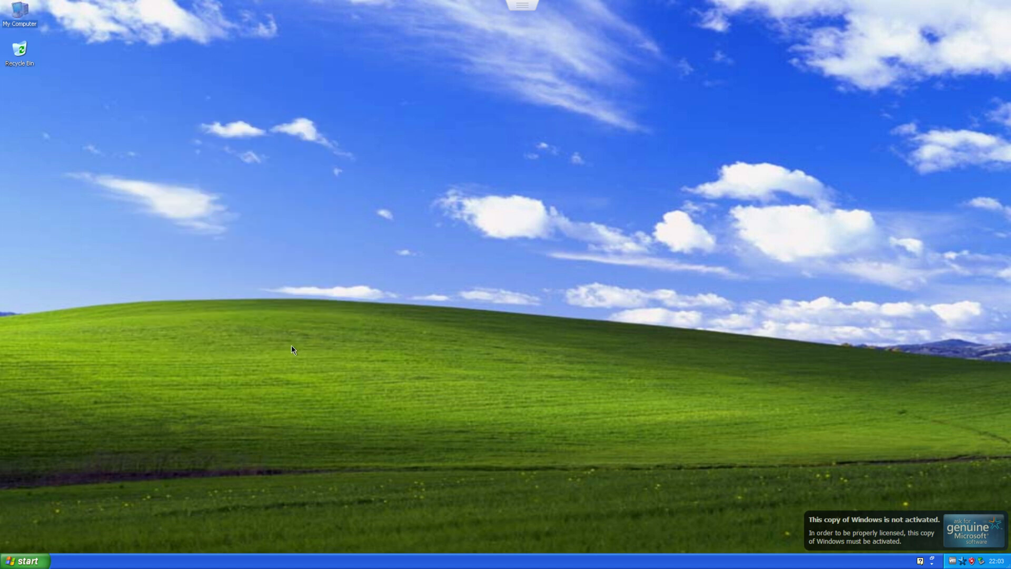
Open the C: drive folder, a blank Notepad document and a new Paint canvas from Accessories
left_click(23, 559)
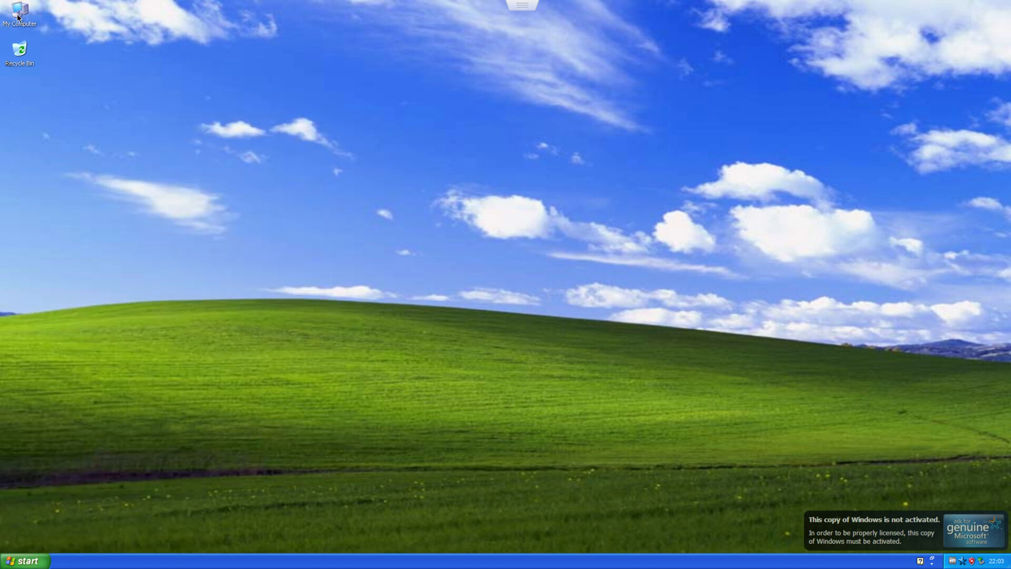
double_click(19, 10)
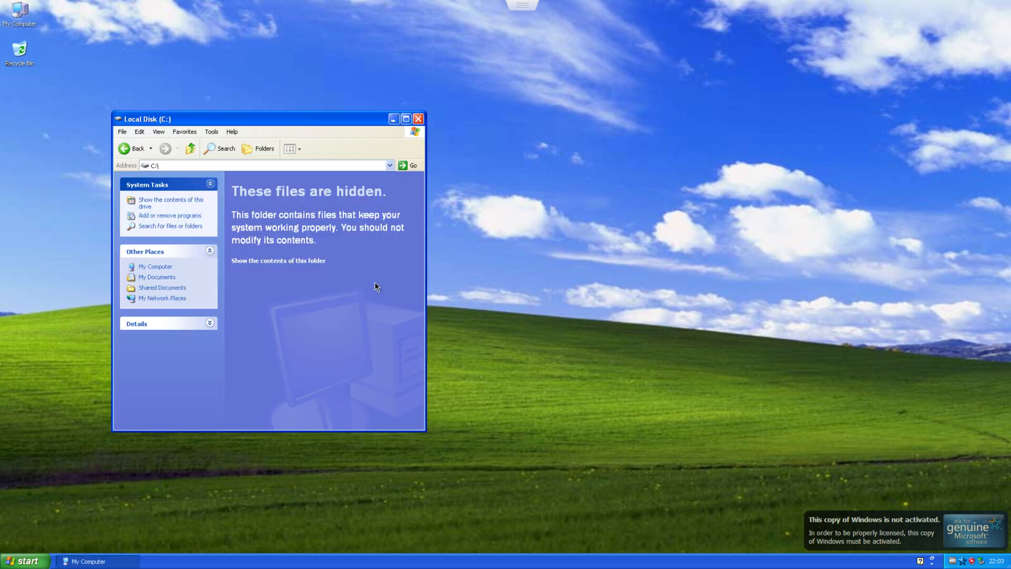
left_click(28, 558)
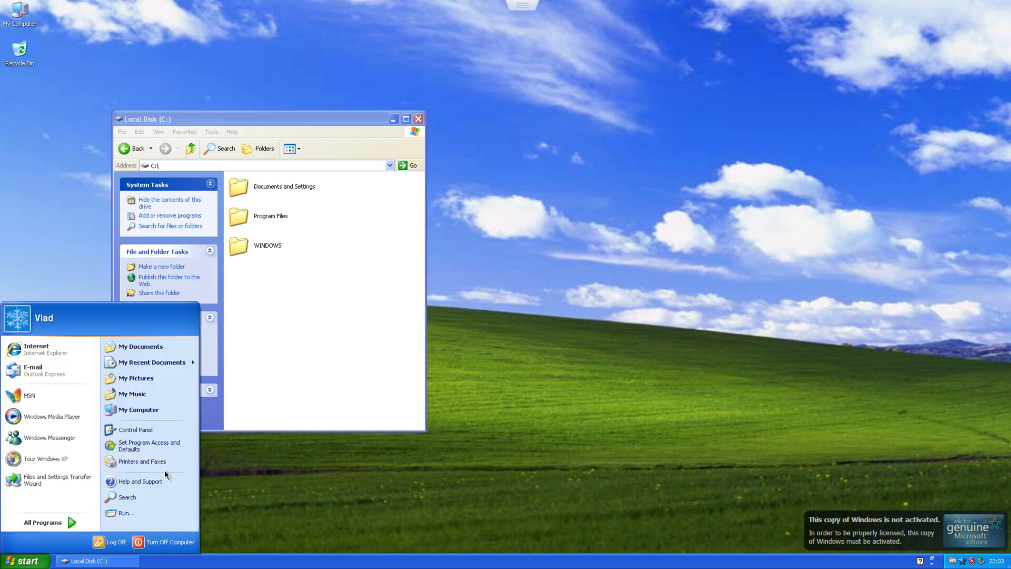
mouse_move(63, 522)
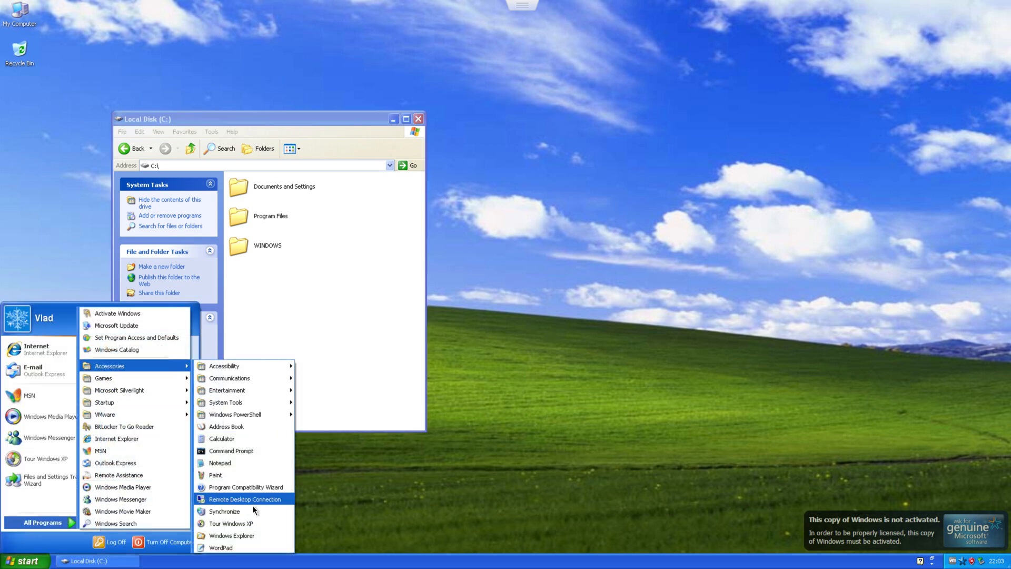
left_click(219, 463)
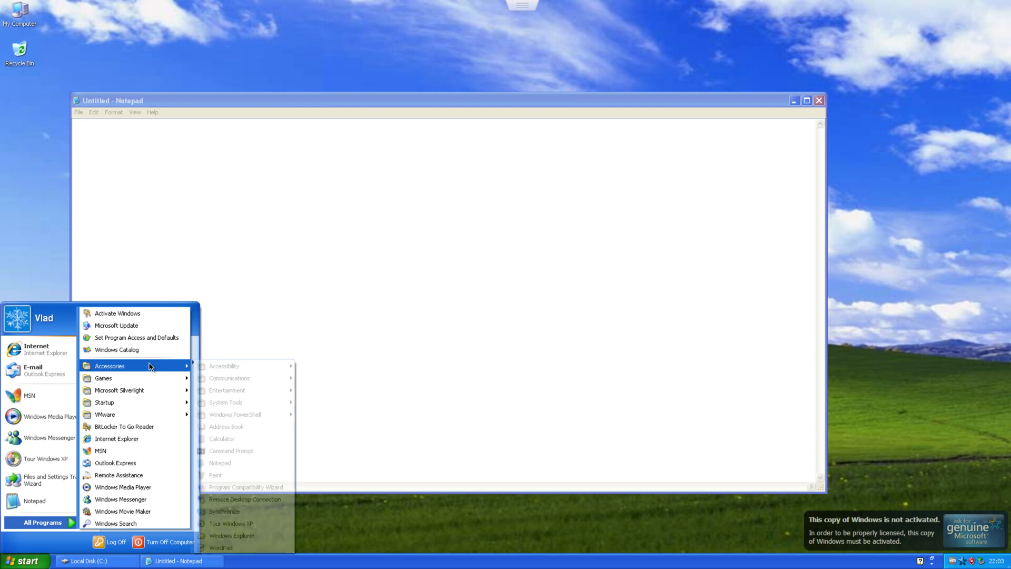
left_click(215, 475)
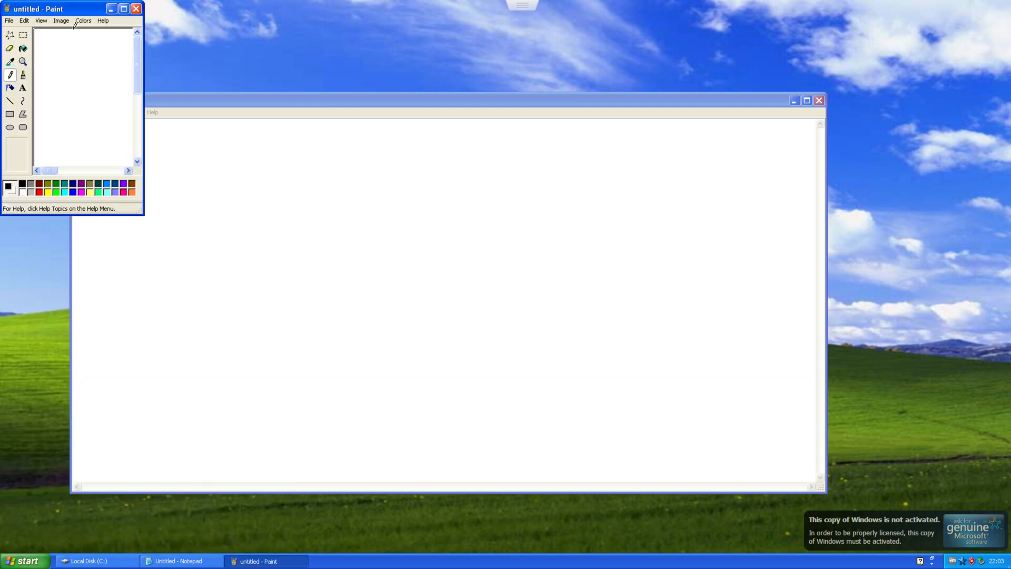
Enlarge the Paint window and shrink the white canvas to a small logo-sized square
left_click_drag(143, 215, 526, 398)
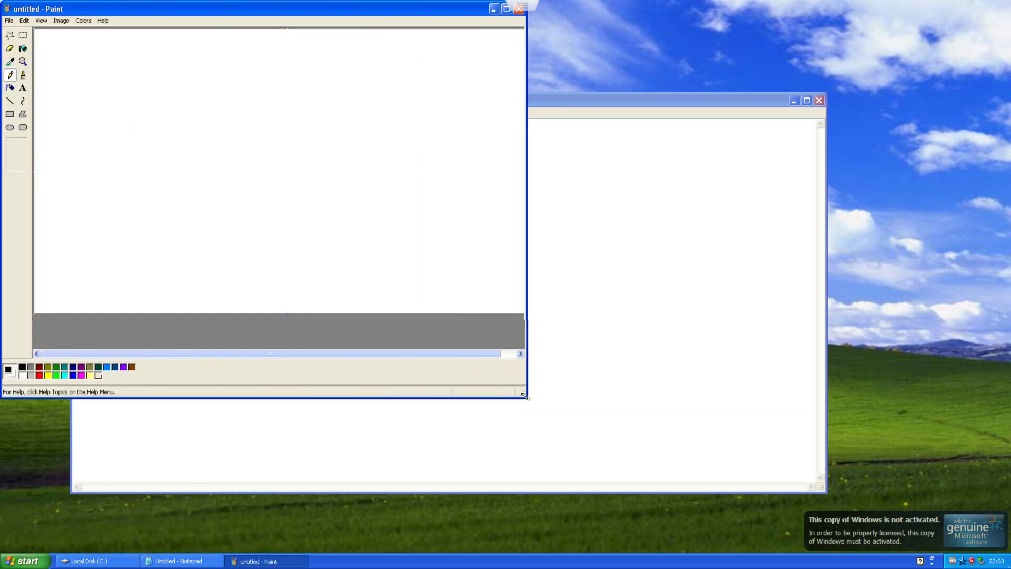
left_click(61, 20)
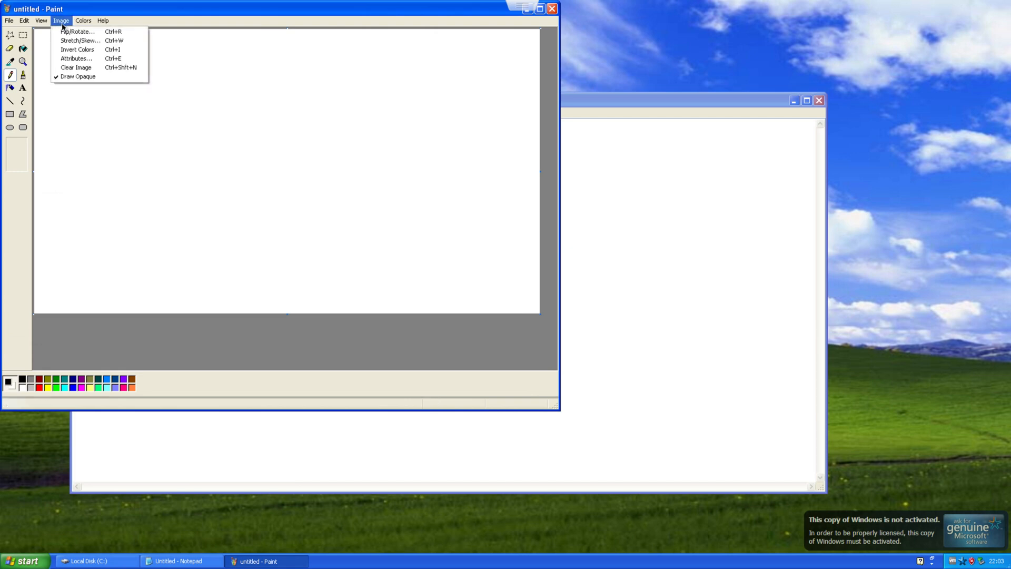
mouse_move(76, 59)
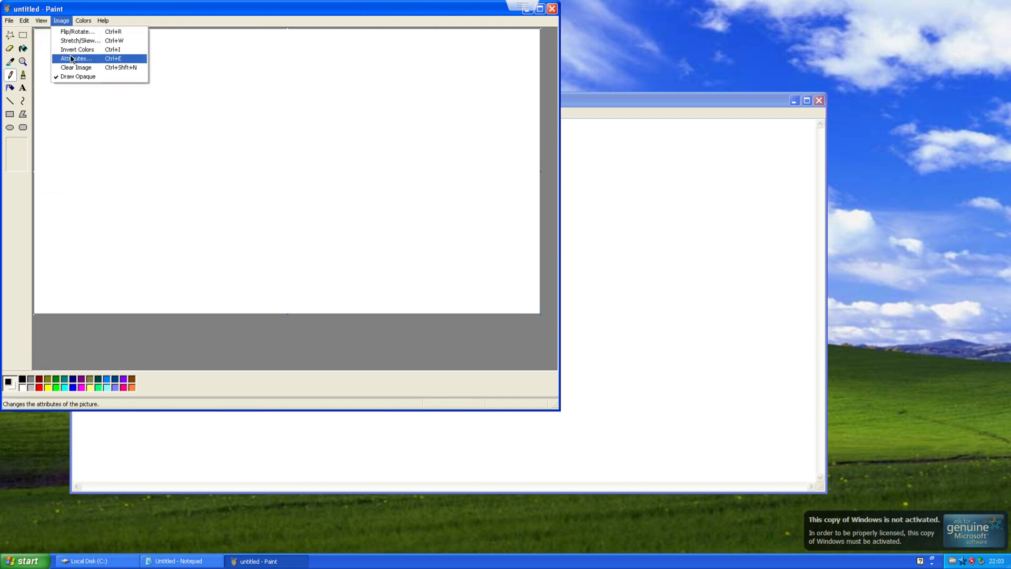
mouse_move(78, 76)
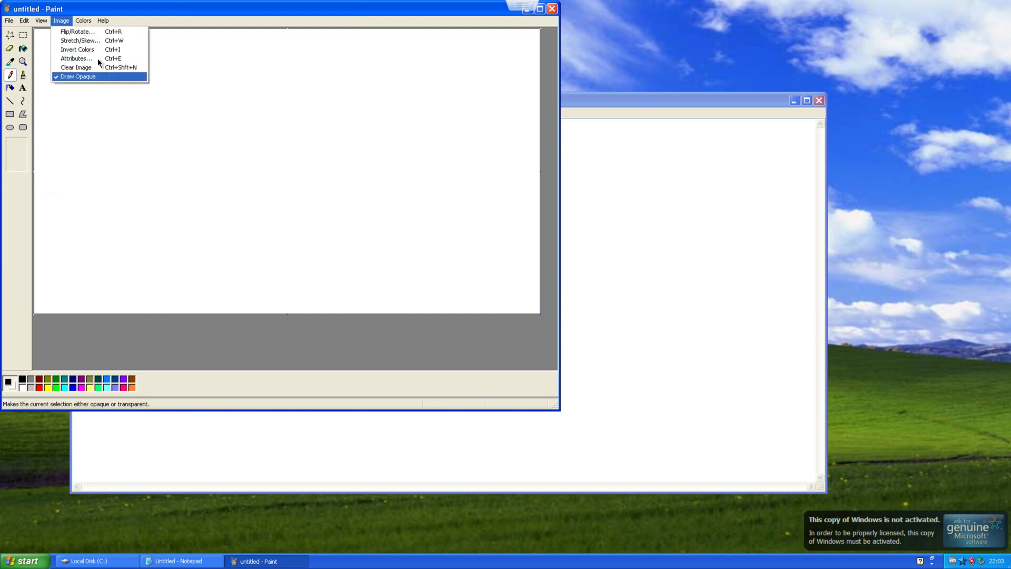
left_click(8, 20)
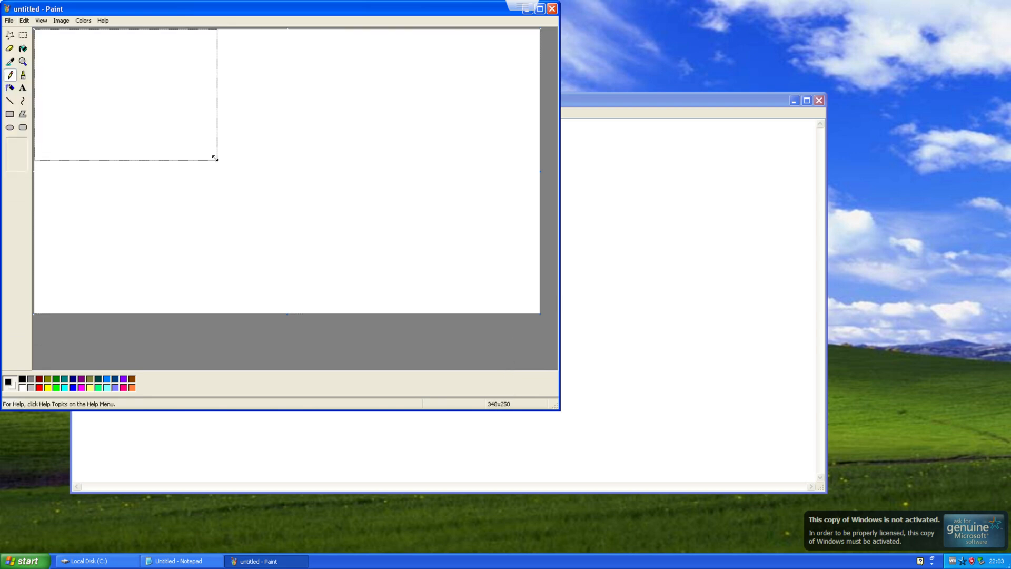
left_click_drag(214, 157, 139, 112)
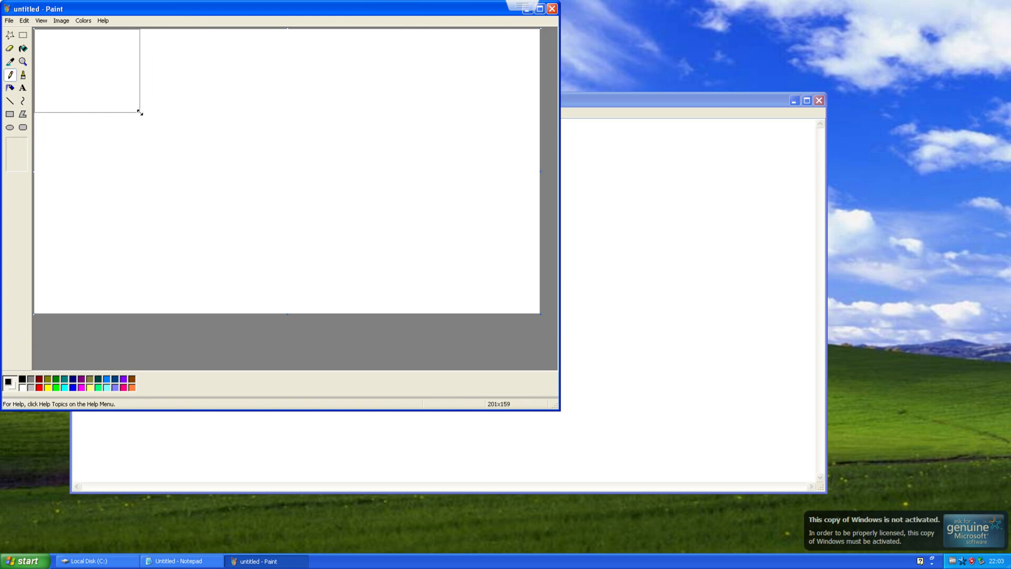
left_click_drag(140, 114, 103, 92)
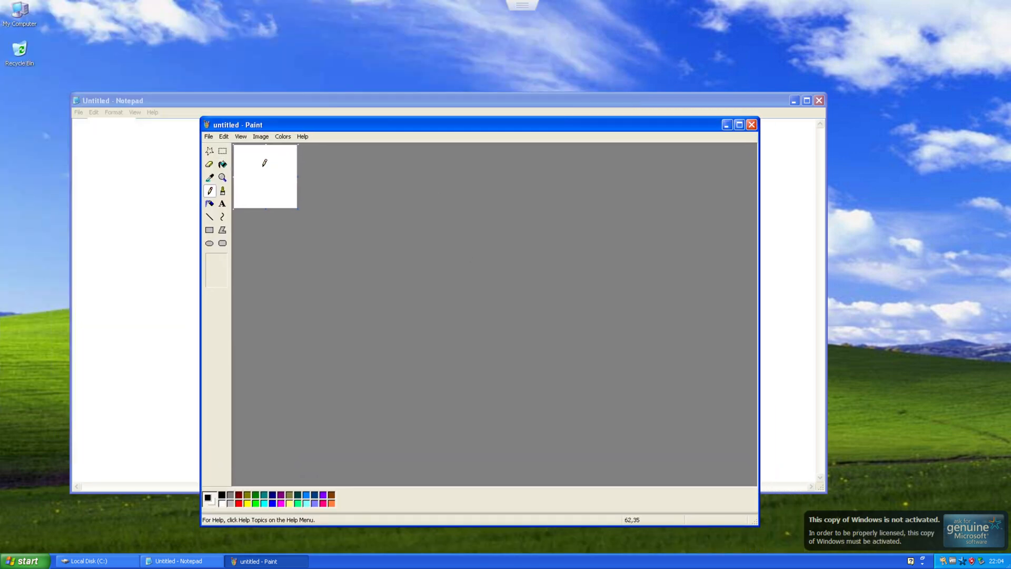
Scribble black brush strokes over the small canvas until it is mostly black
left_click_drag(253, 159, 237, 166)
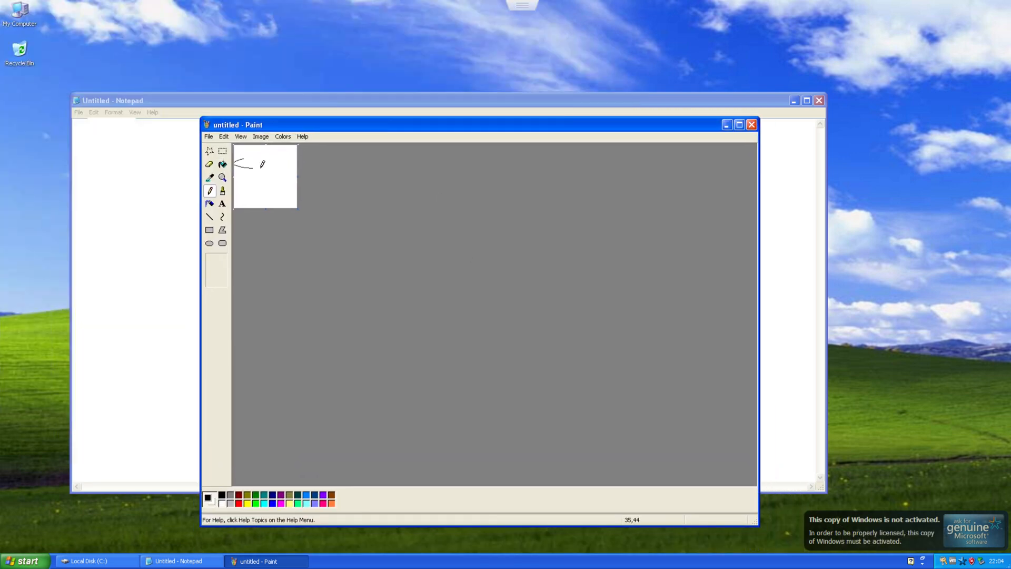
left_click_drag(255, 161, 258, 200)
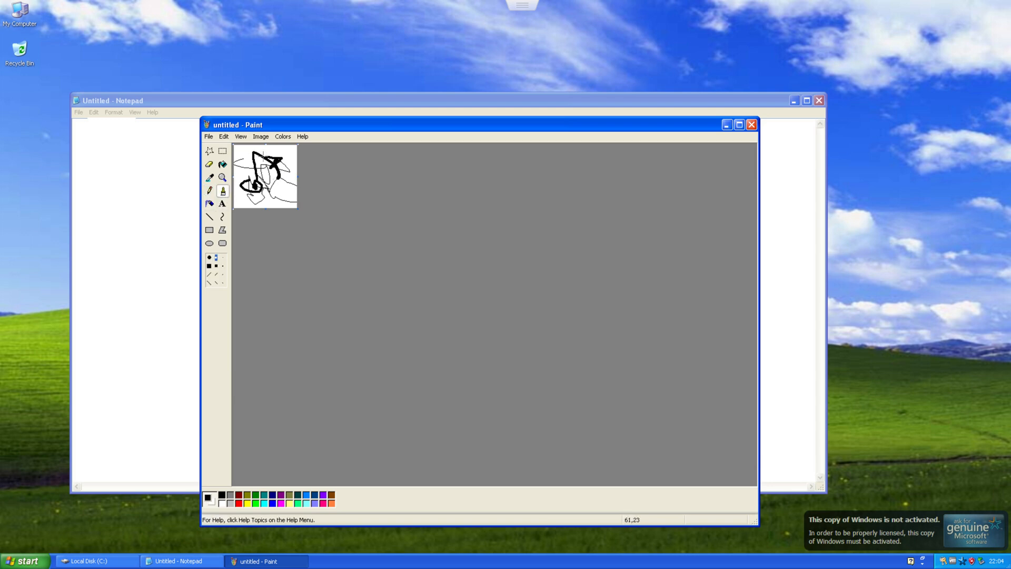
left_click_drag(264, 174, 280, 194)
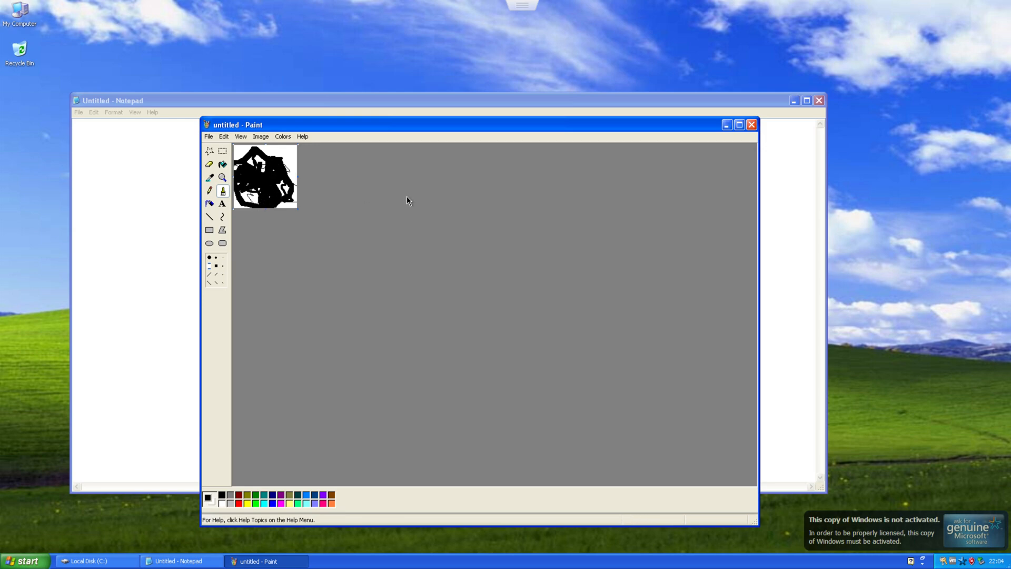
Save the scribble as an 'oemlogo' bitmap on the desktop
left_click(209, 135)
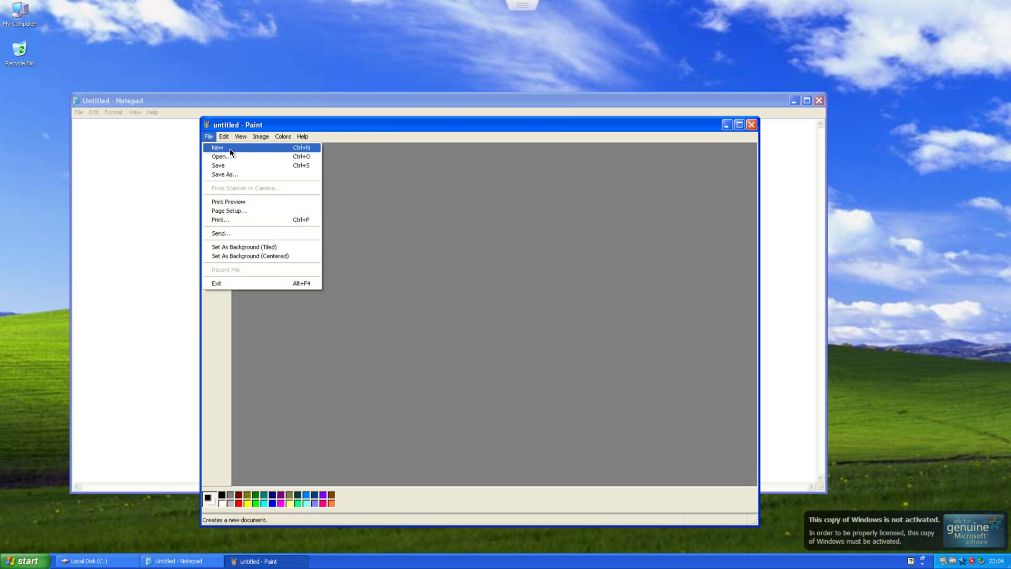
left_click(226, 174)
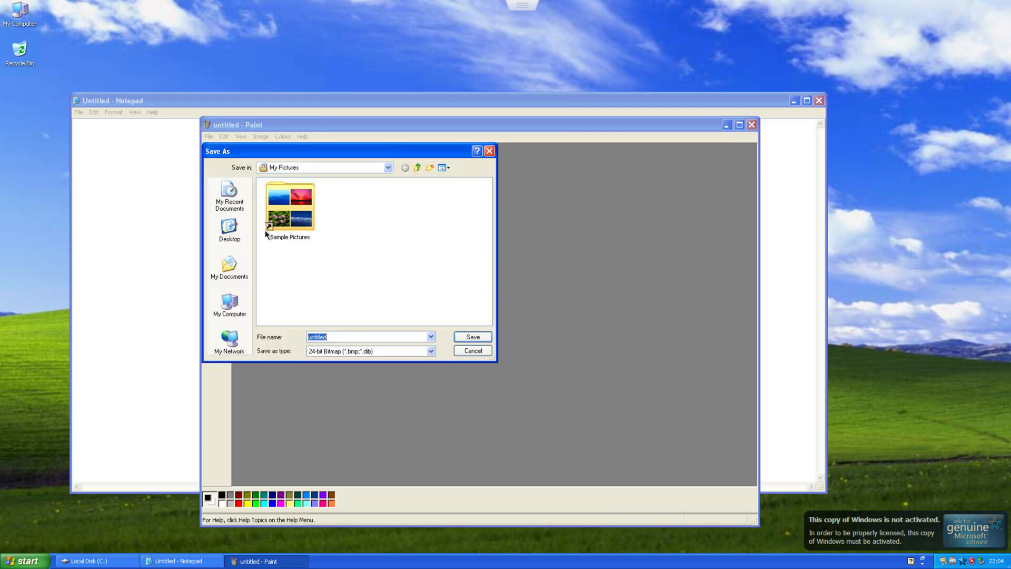
left_click(230, 229)
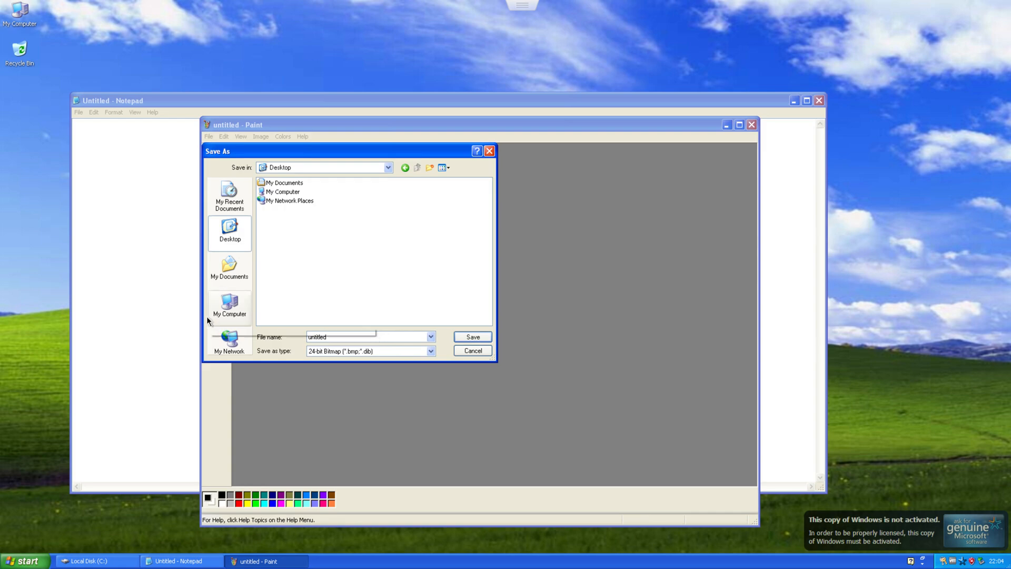
type("oemlogo")
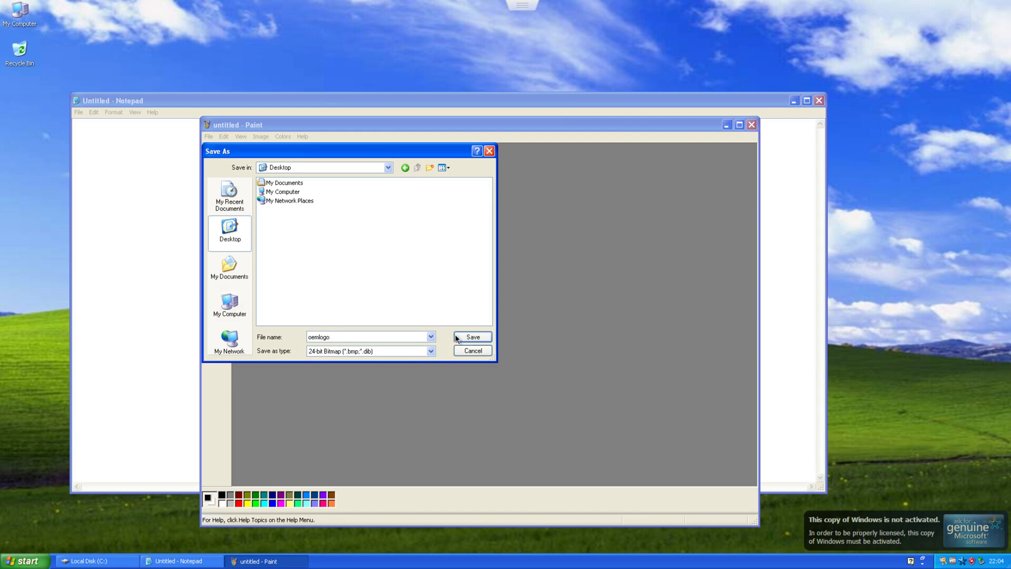
left_click(472, 337)
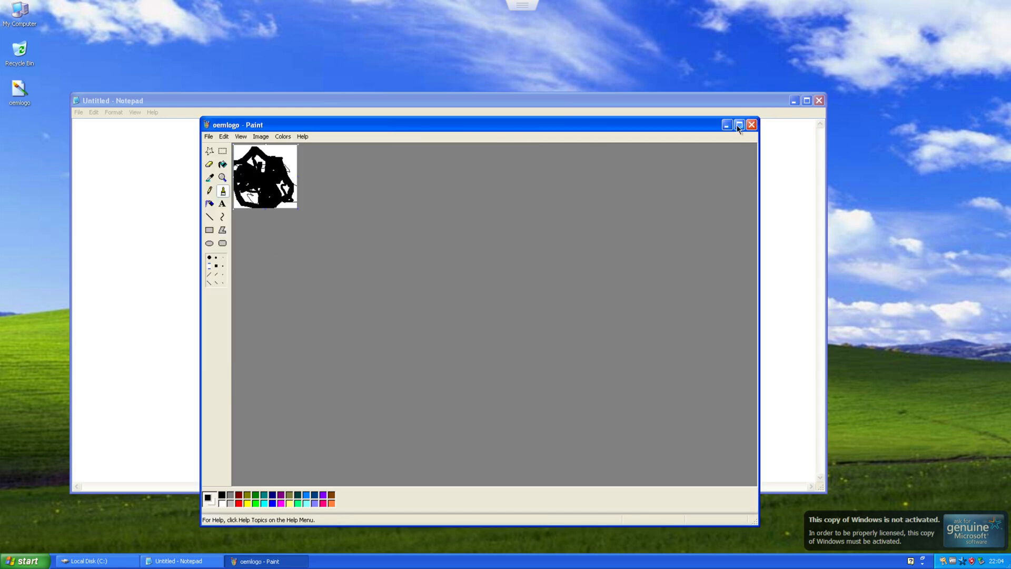
Close Paint, preview the oemlogo picture from the desktop and close the viewer
left_click(752, 124)
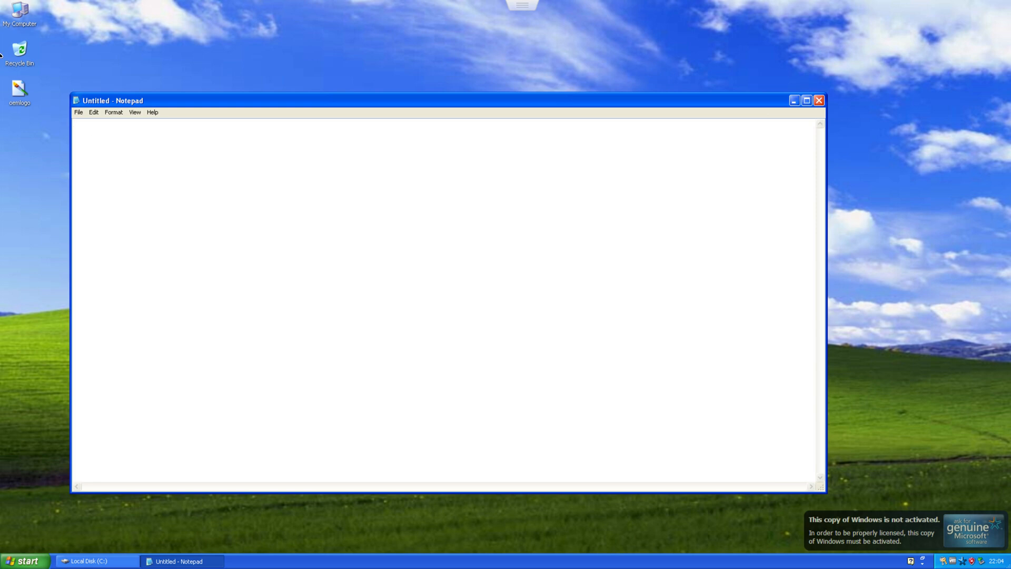
double_click(19, 83)
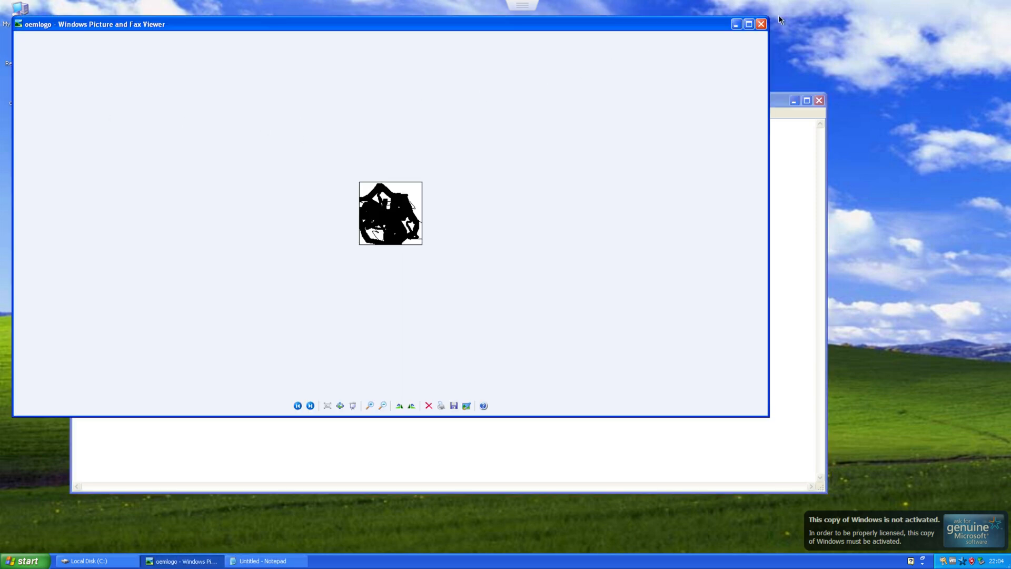
left_click(760, 24)
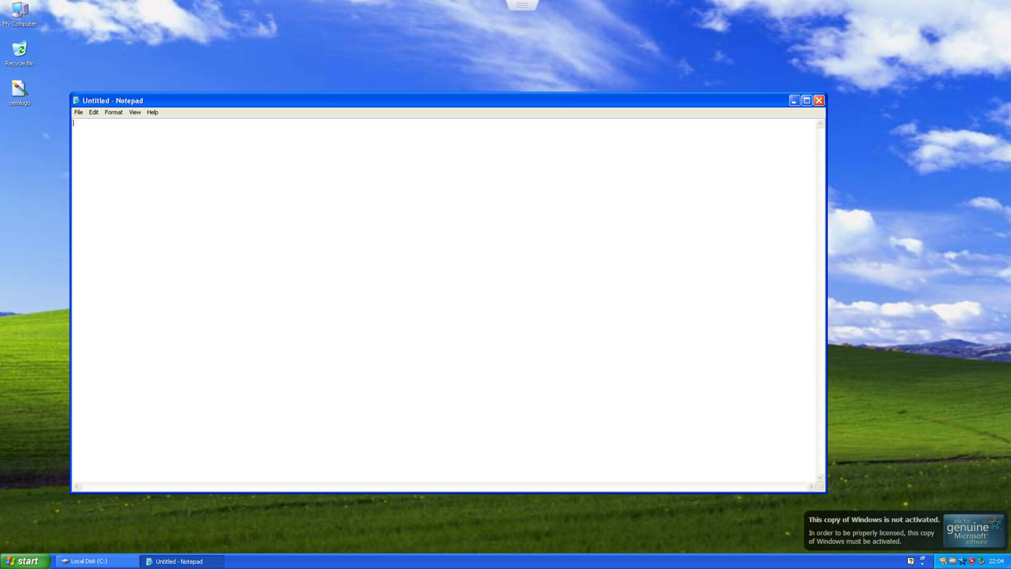
mouse_move(150, 215)
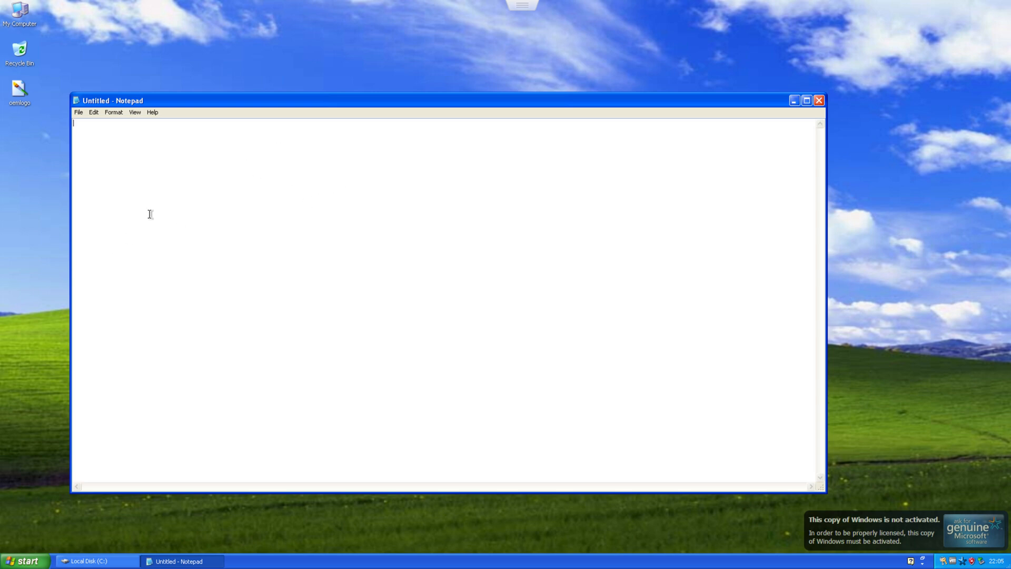
Write [General] and [Support Information] headers with Manufacturer=Vlad and Model=Performance Series XP
type("[]")
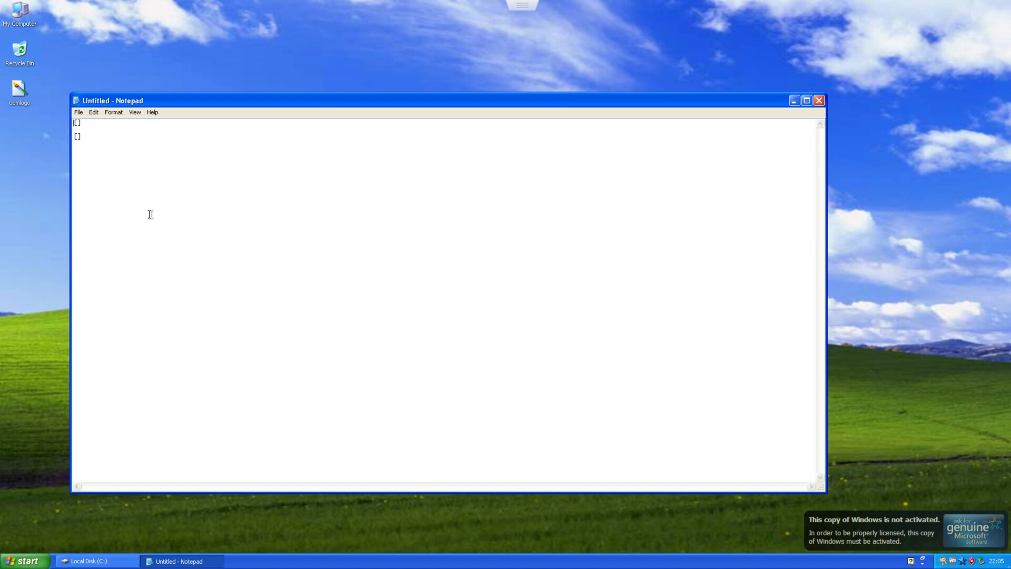
type("Genera")
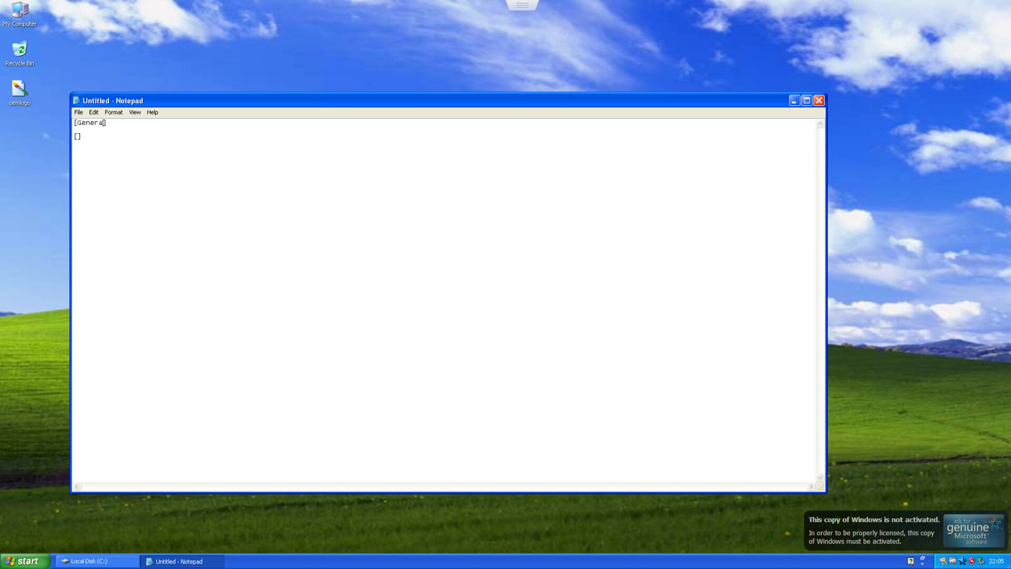
type("s")
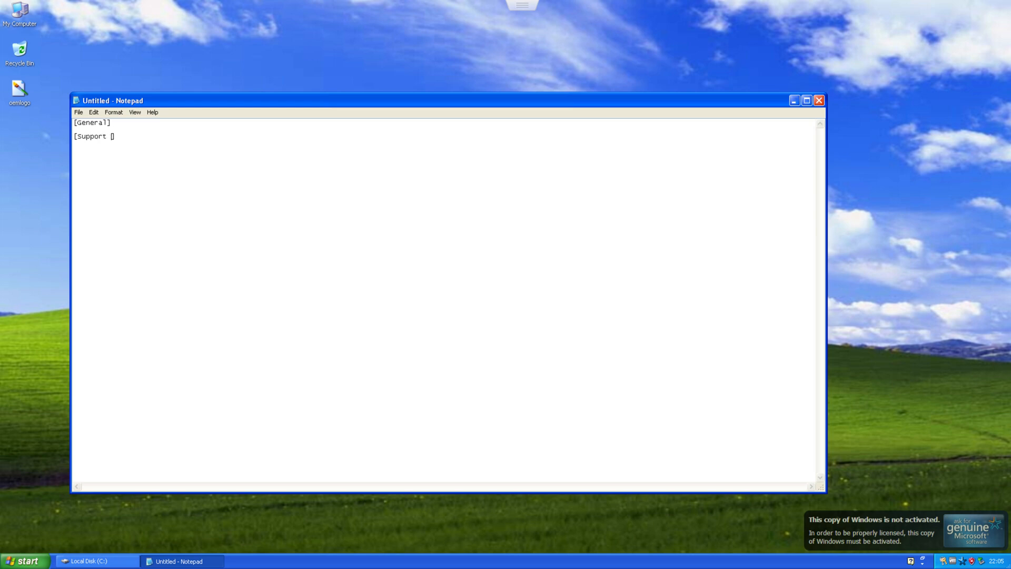
type("Information")
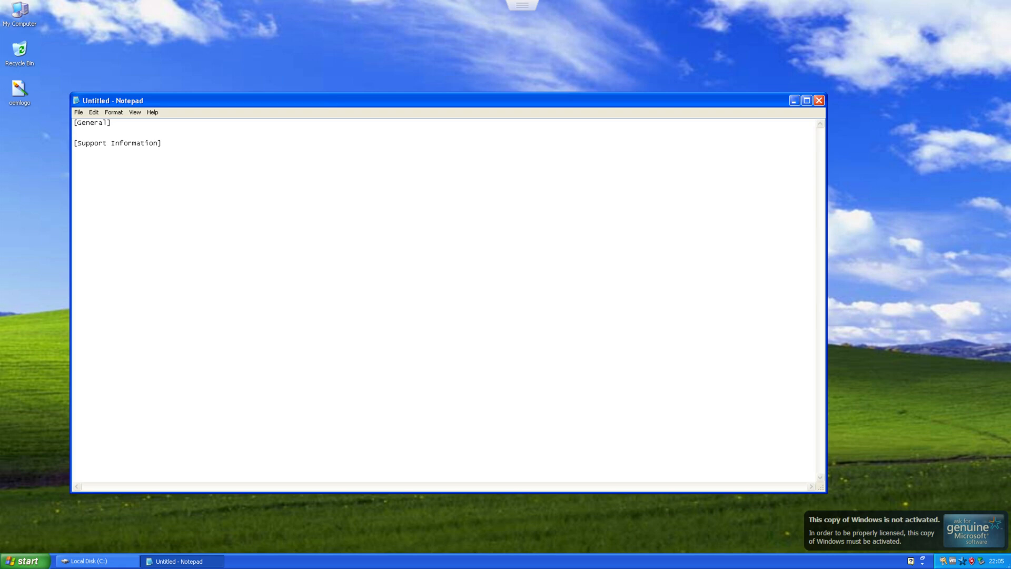
type("Manufacturer")
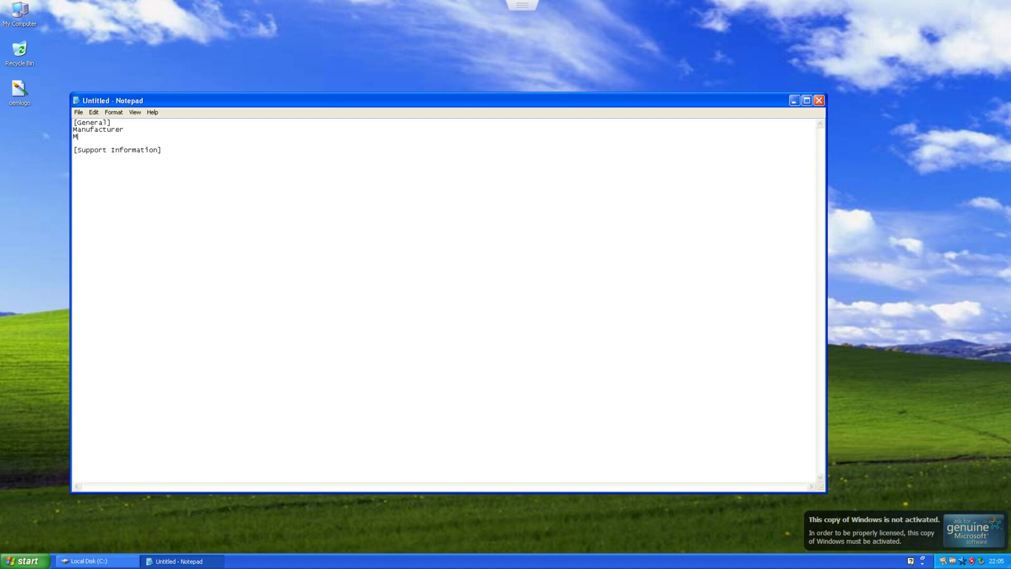
type("odel")
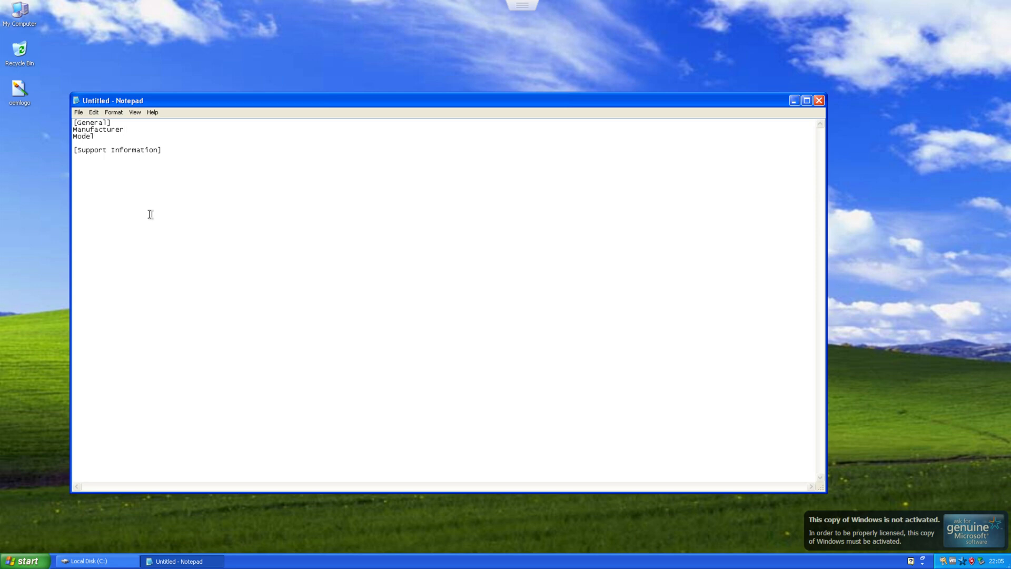
type("=Vla")
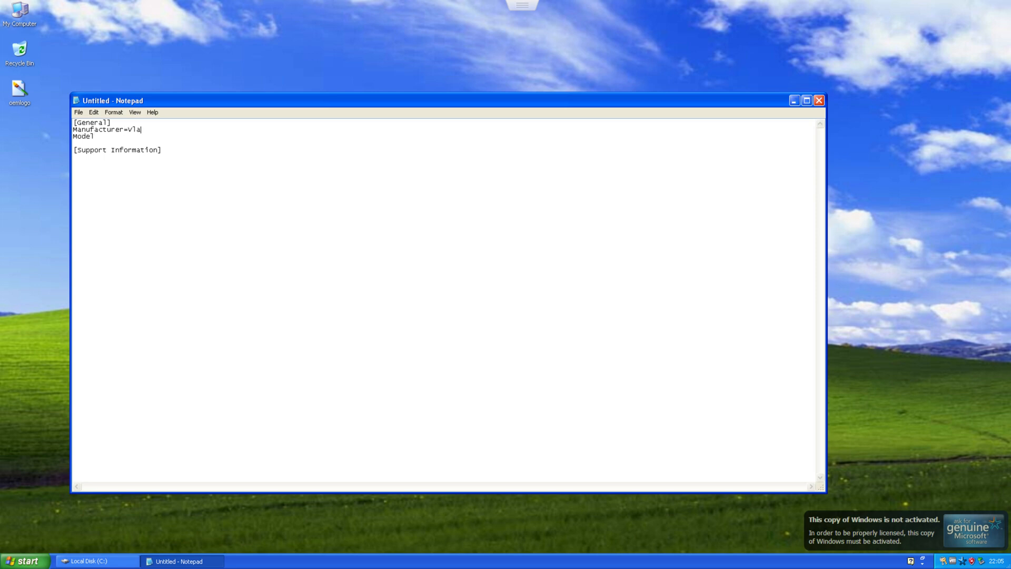
type("d")
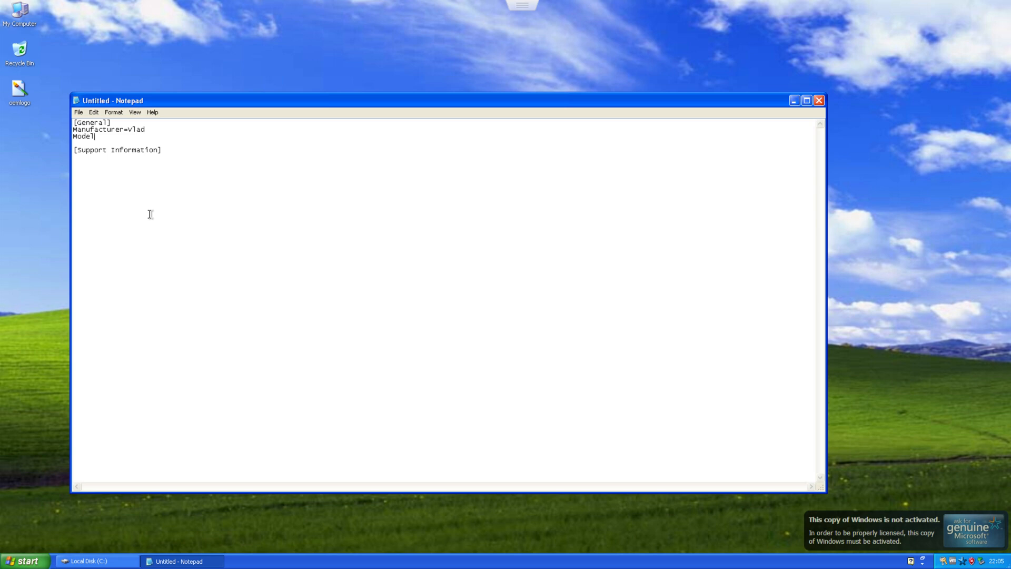
type("=Perf")
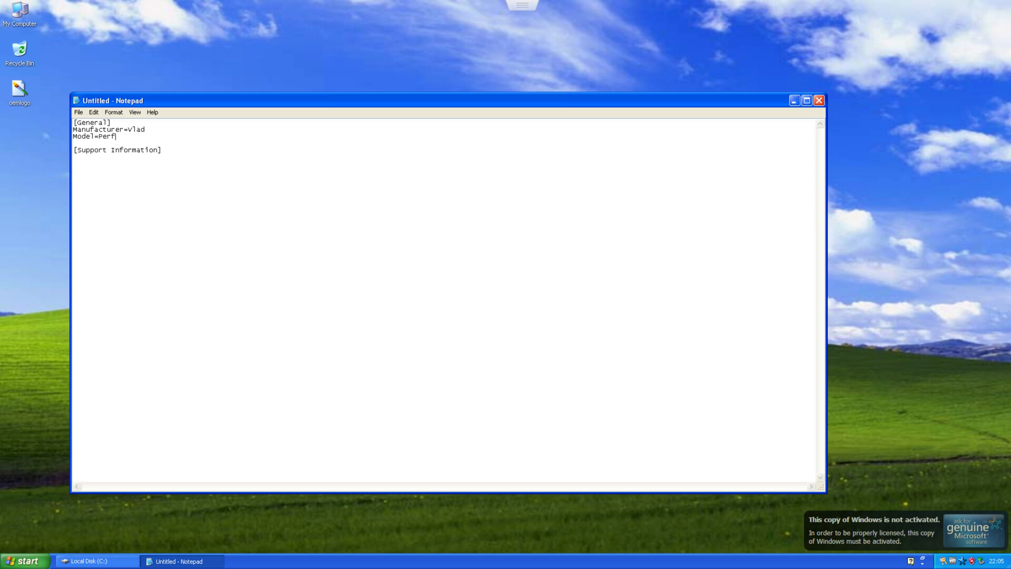
type("ormance Se")
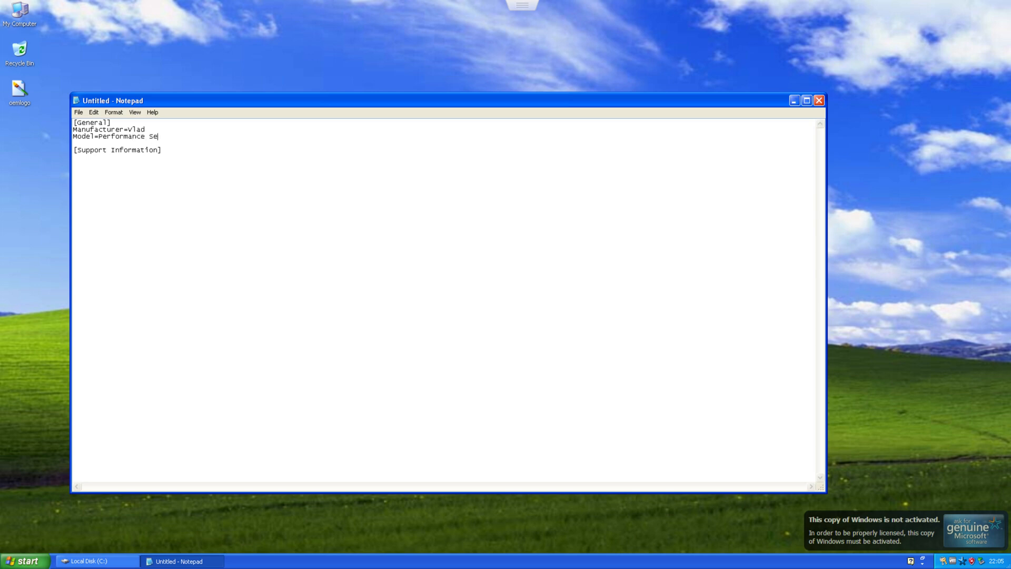
type("ries XP")
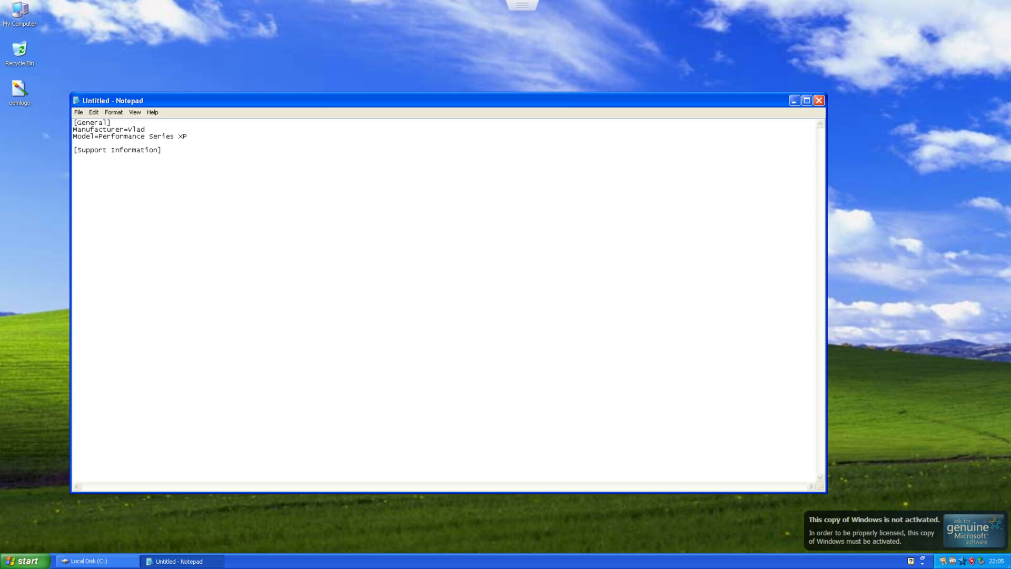
type("Line1")
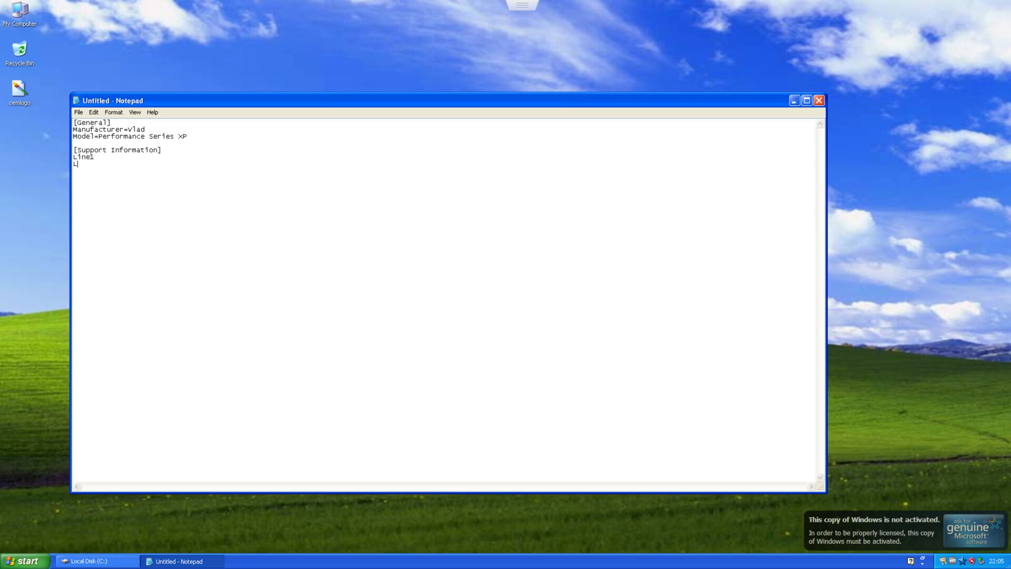
type("ine2")
type("Line3")
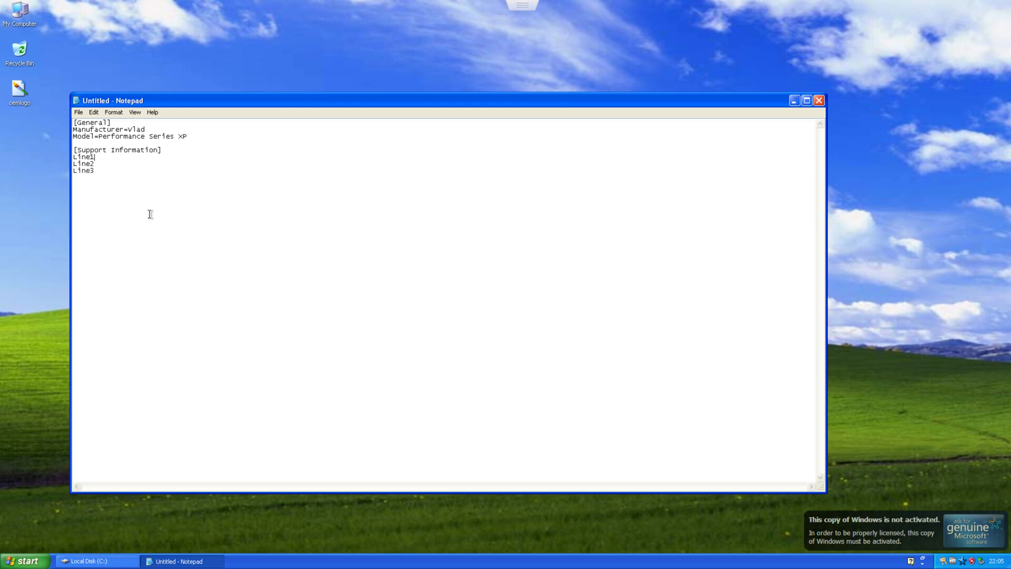
type("?")
left_click(84, 169)
type("=")
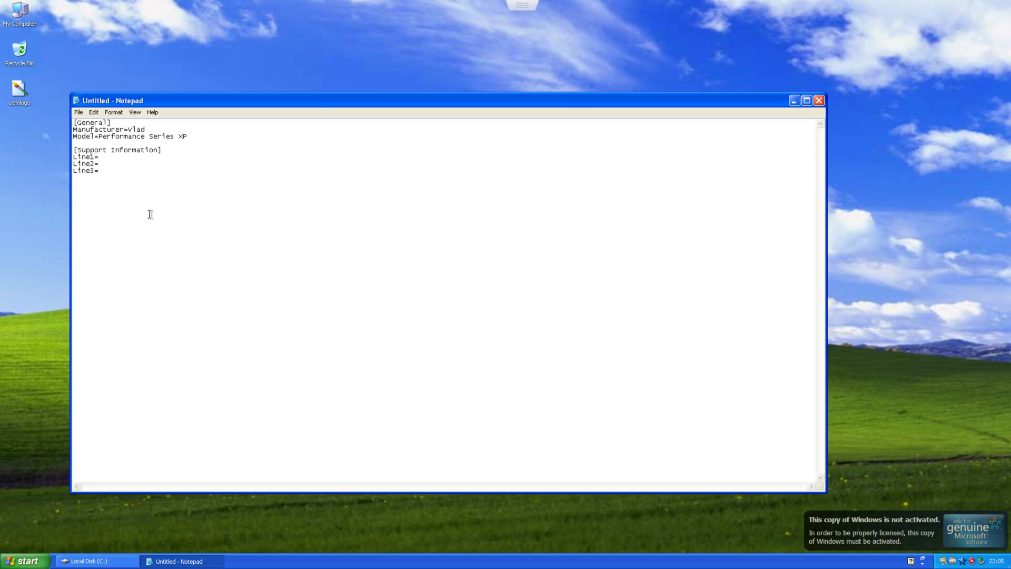
type("Custom")
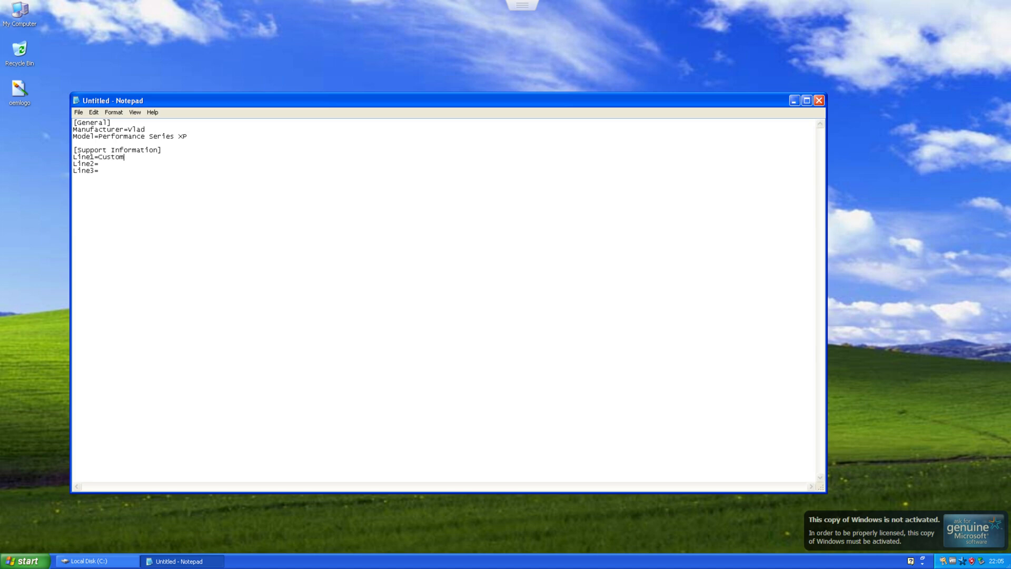
type("er Supp")
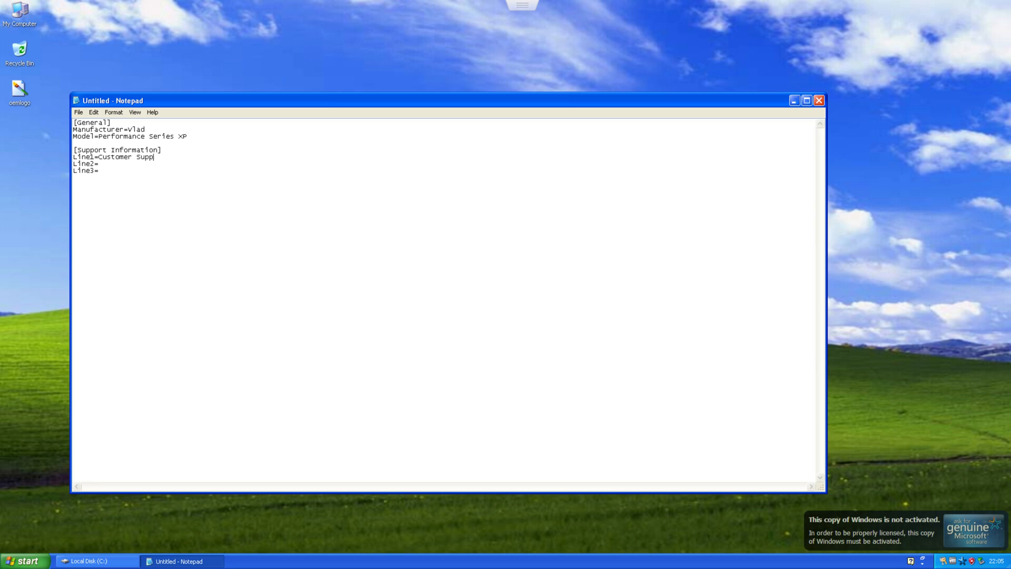
type("ort:")
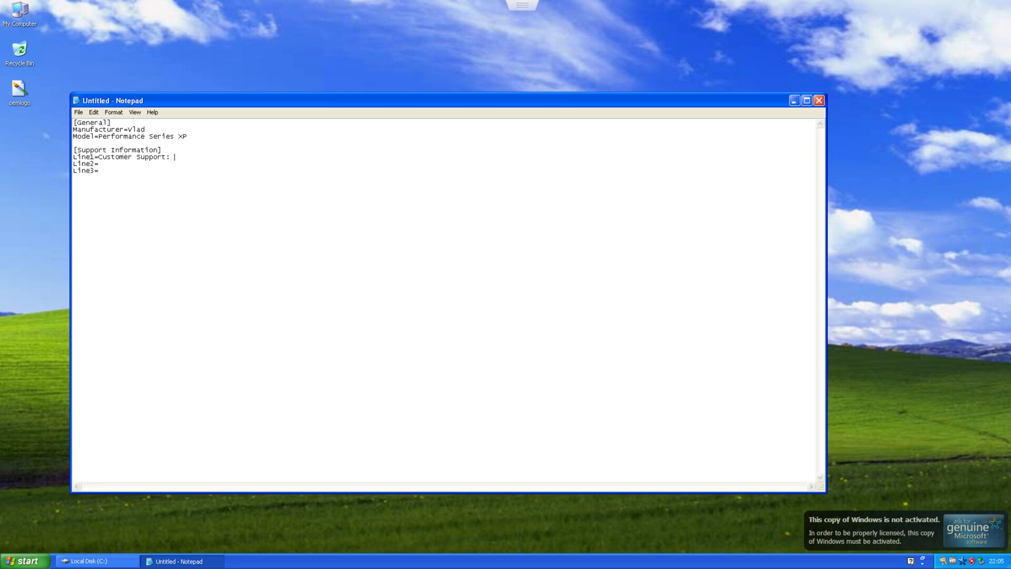
type("385 91")
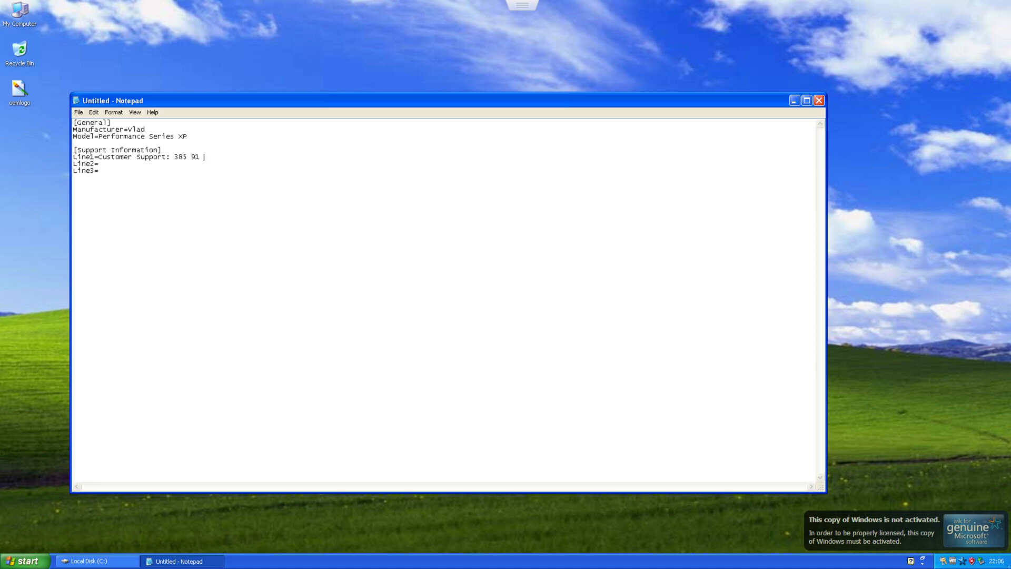
type("123 4")
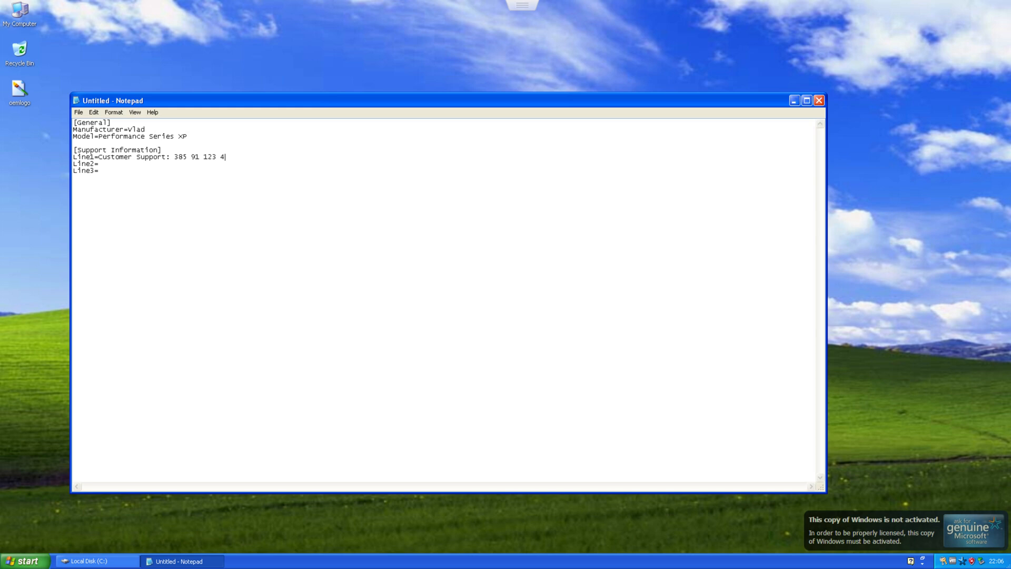
type("567")
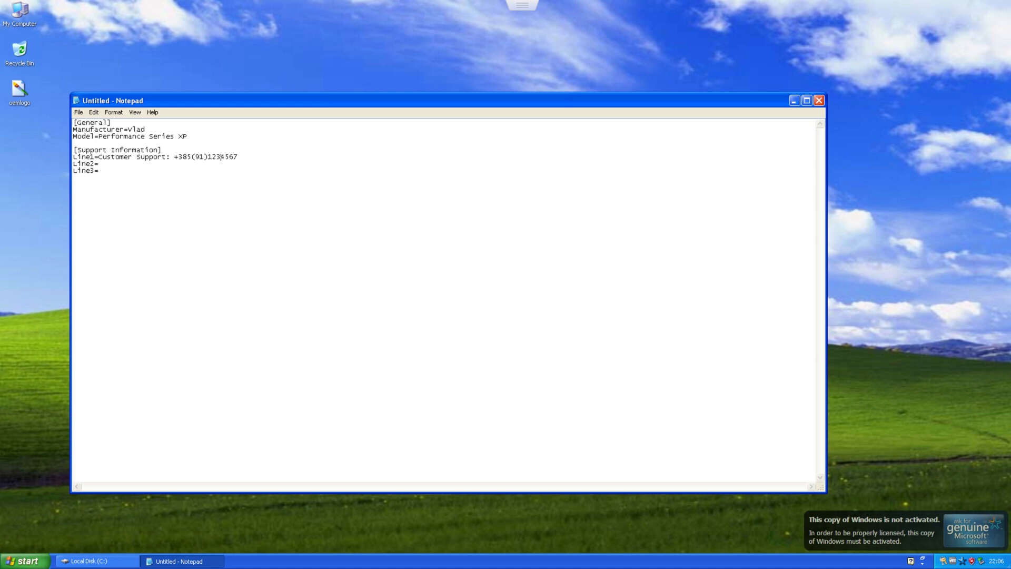
type("-")
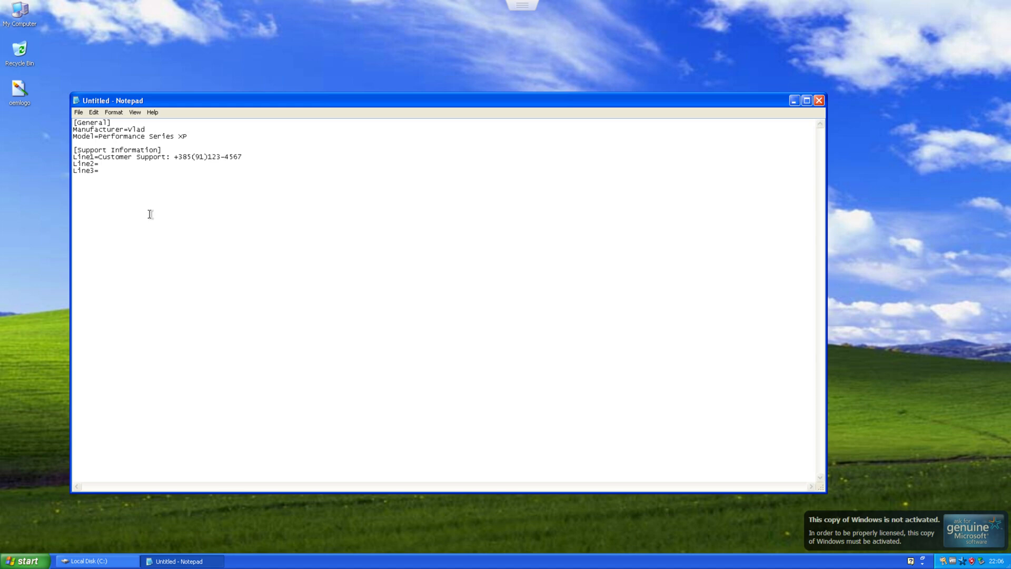
Fill Line2 with the vlad.com website and Line3 with Support Hours Mon-Fri 9
left_click(93, 167)
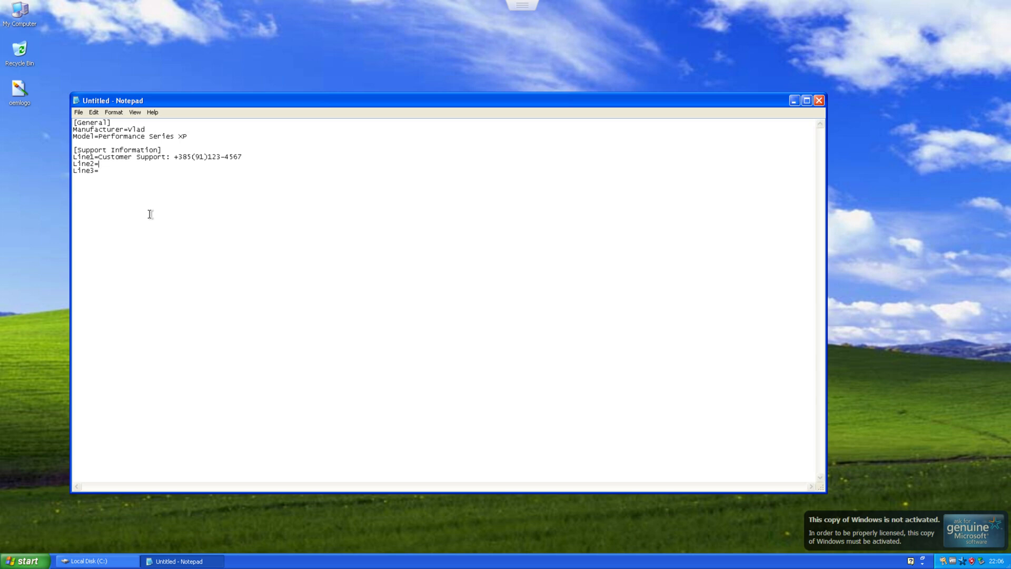
type("Website")
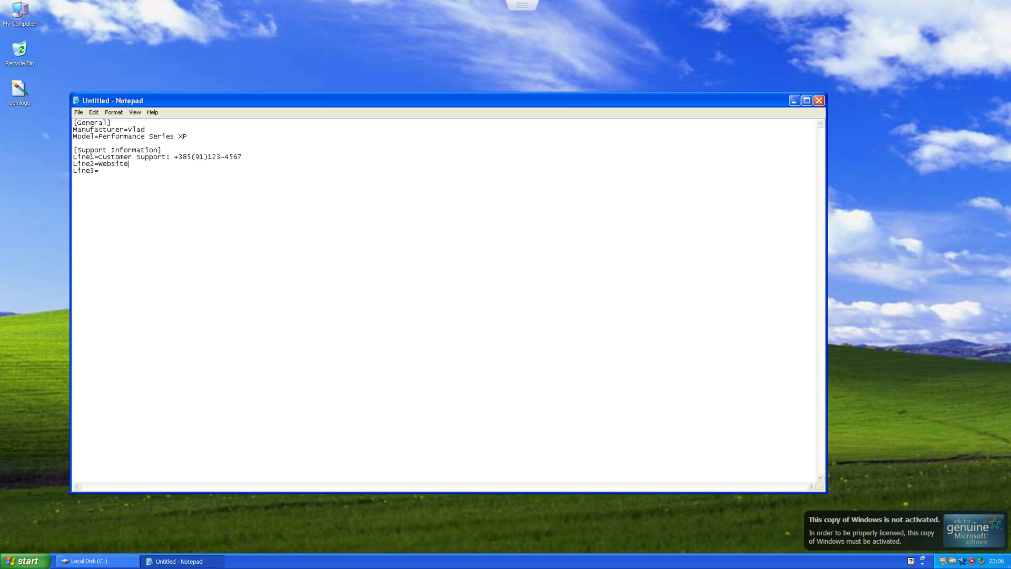
type(": 1")
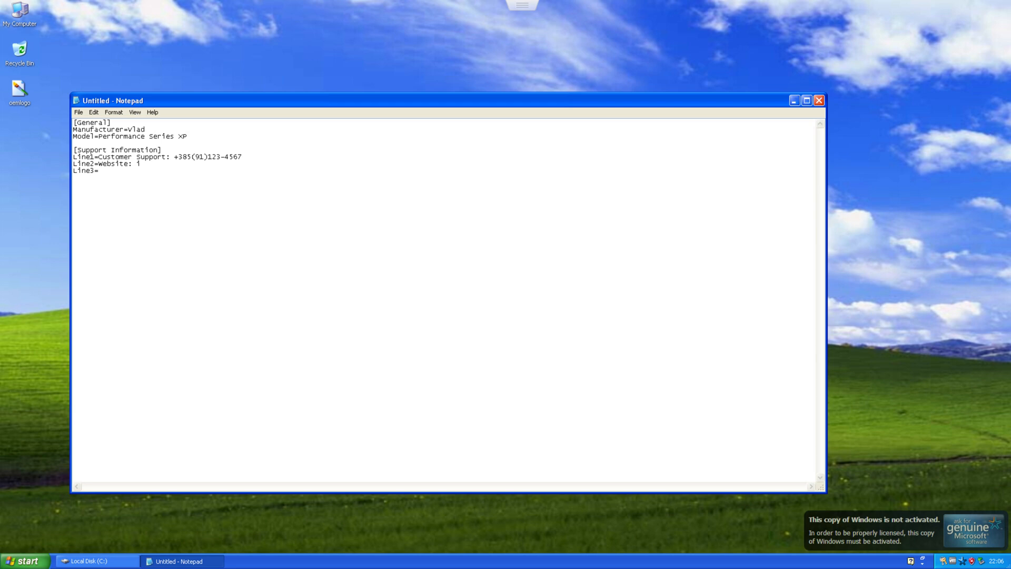
type("-vlad.com")
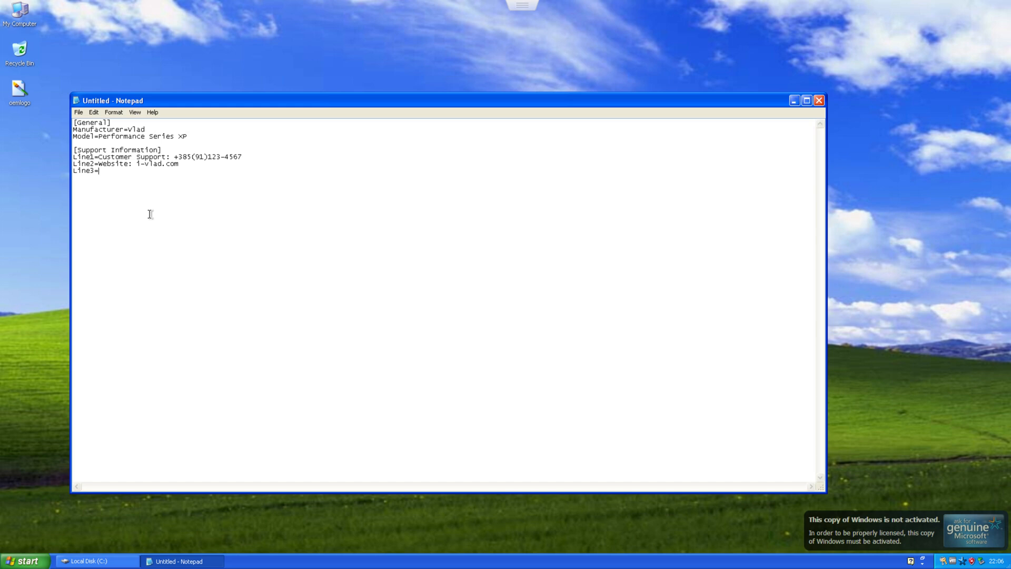
type("Support")
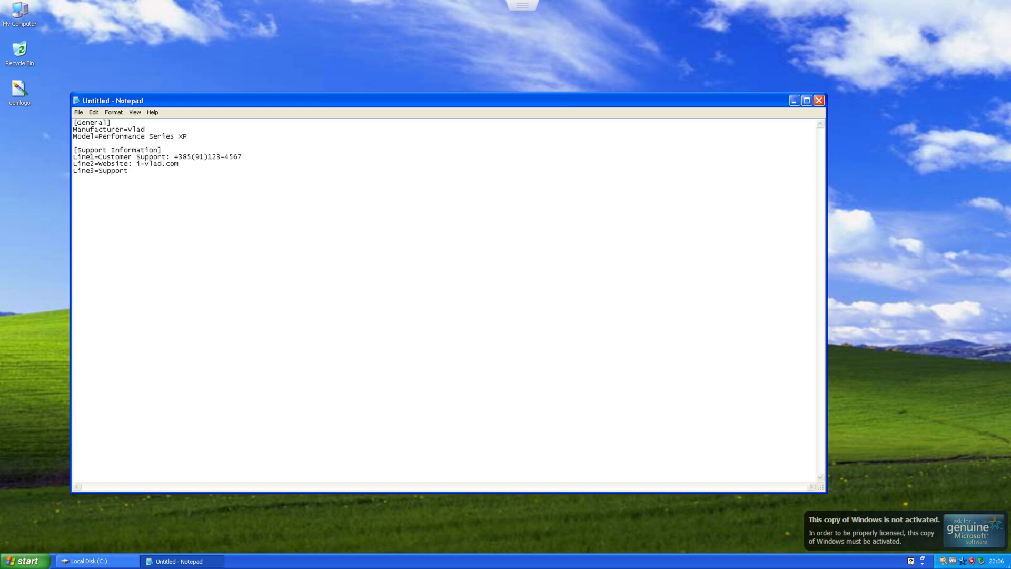
type("Hours:")
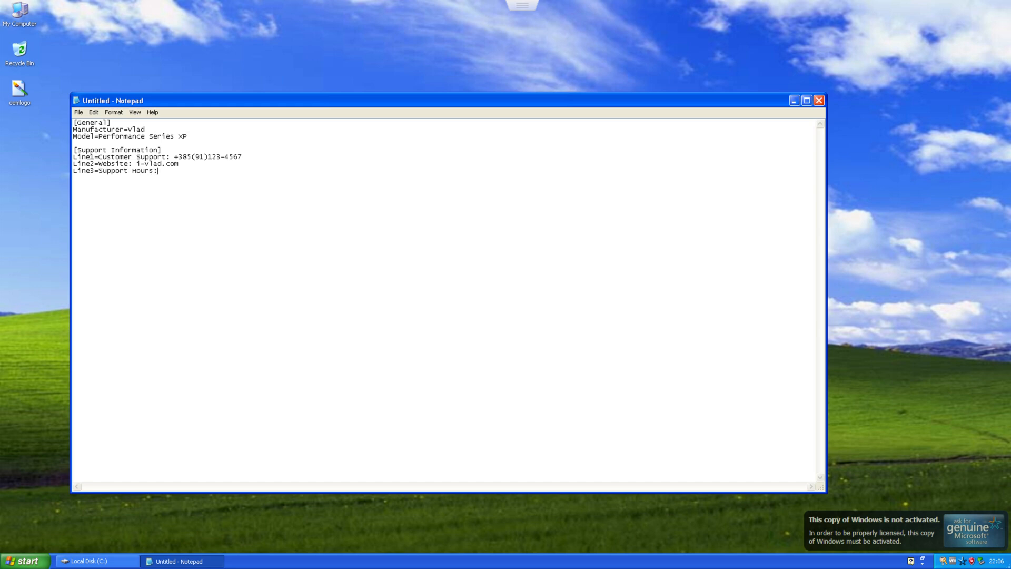
type("9")
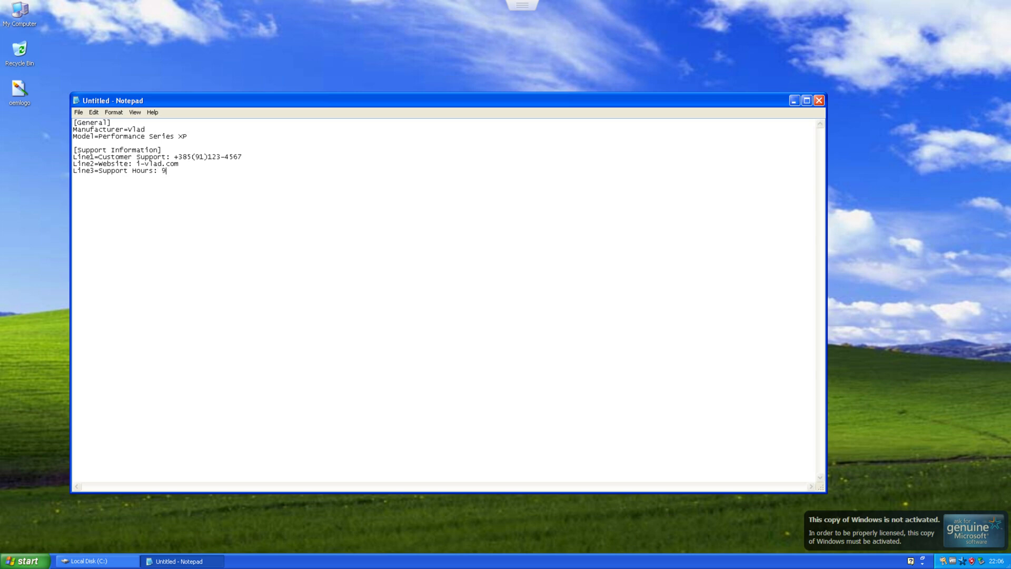
type("Mon")
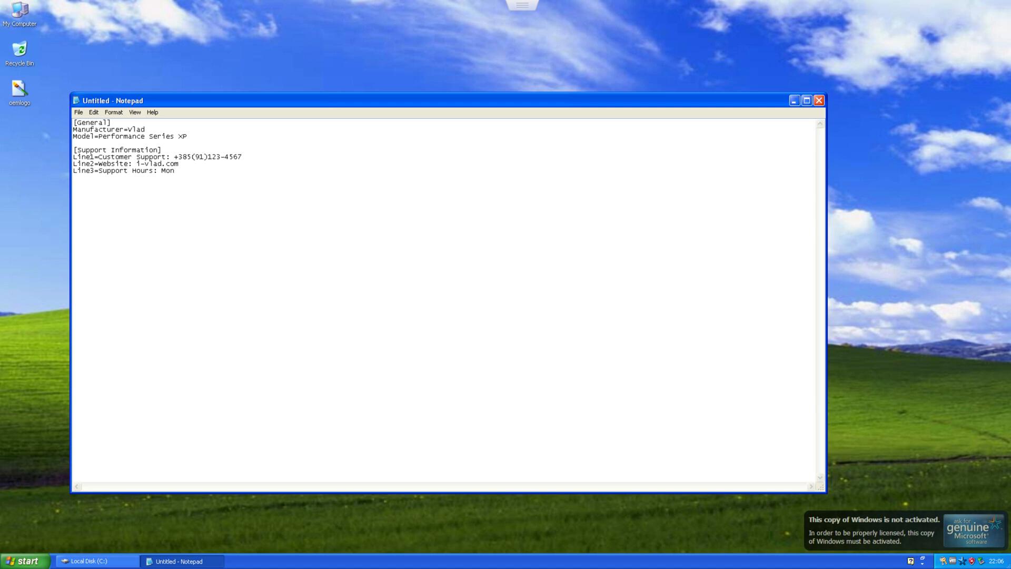
type("-Fri 9am")
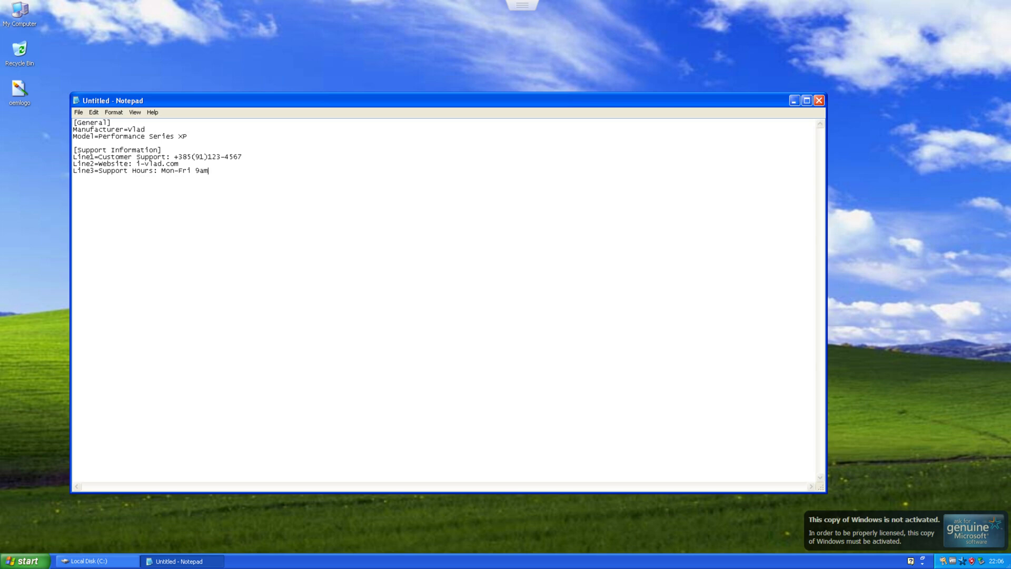
Finish the hours as 9am-5pm, save the text to the desktop as oeminfo.ini and close Notepad
type("-5")
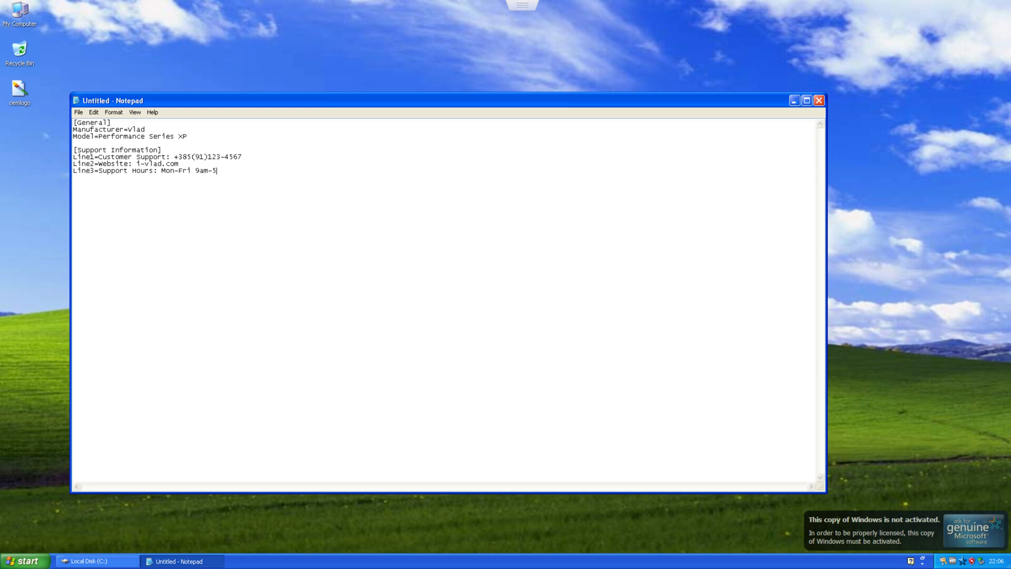
type("p")
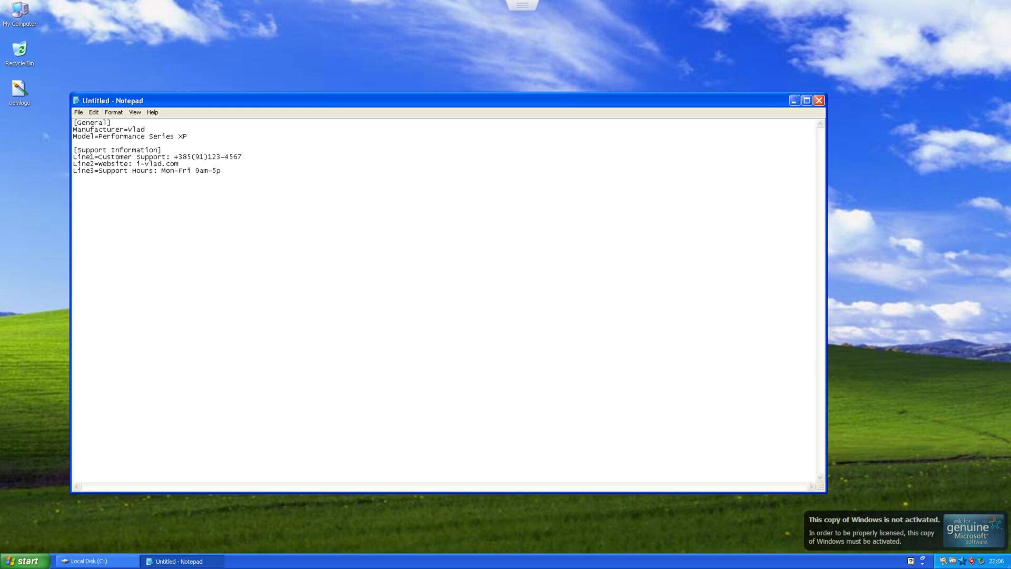
left_click(78, 112)
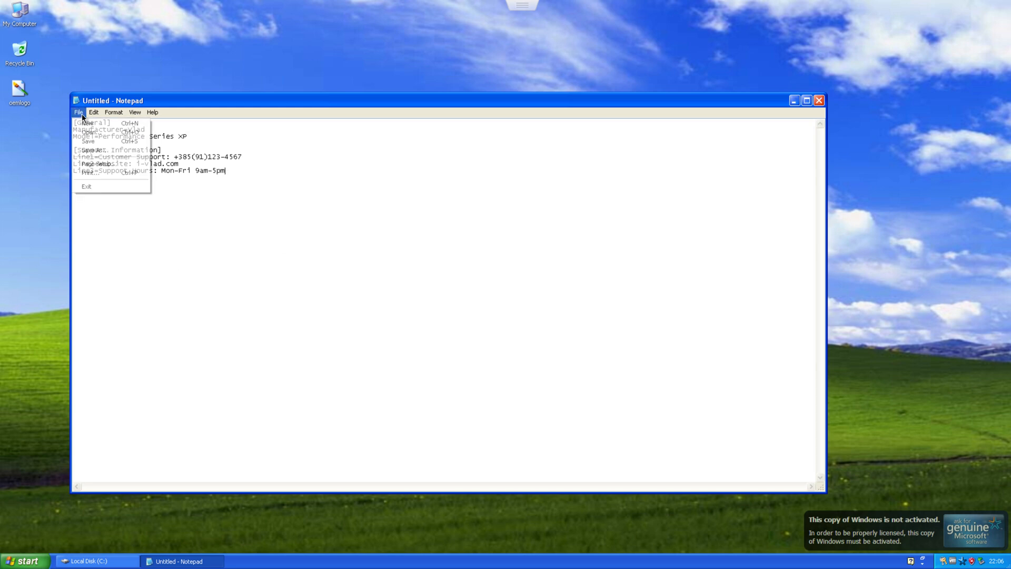
left_click(88, 152)
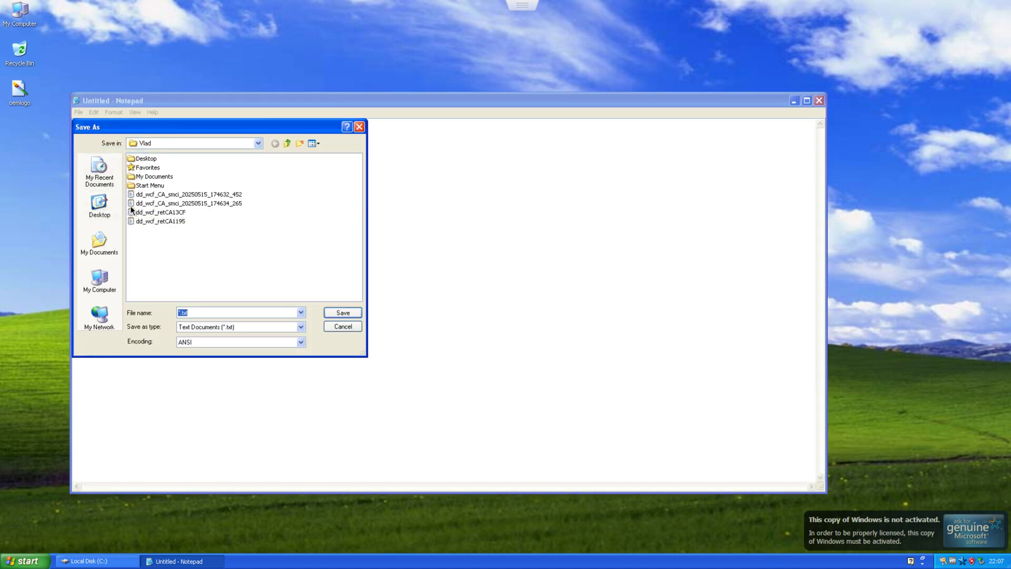
left_click(99, 203)
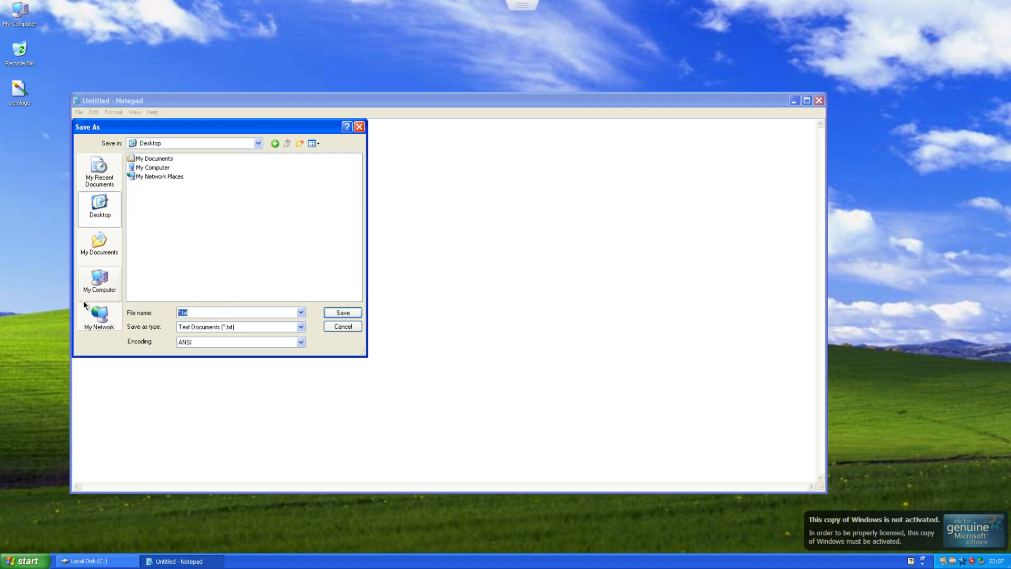
mouse_move(99, 282)
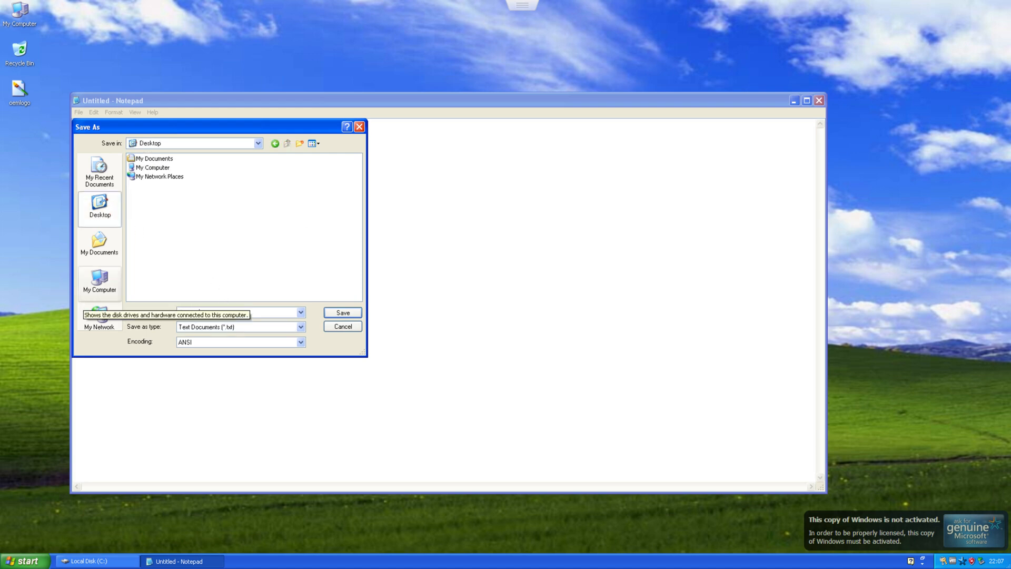
type("oeminfo.ini")
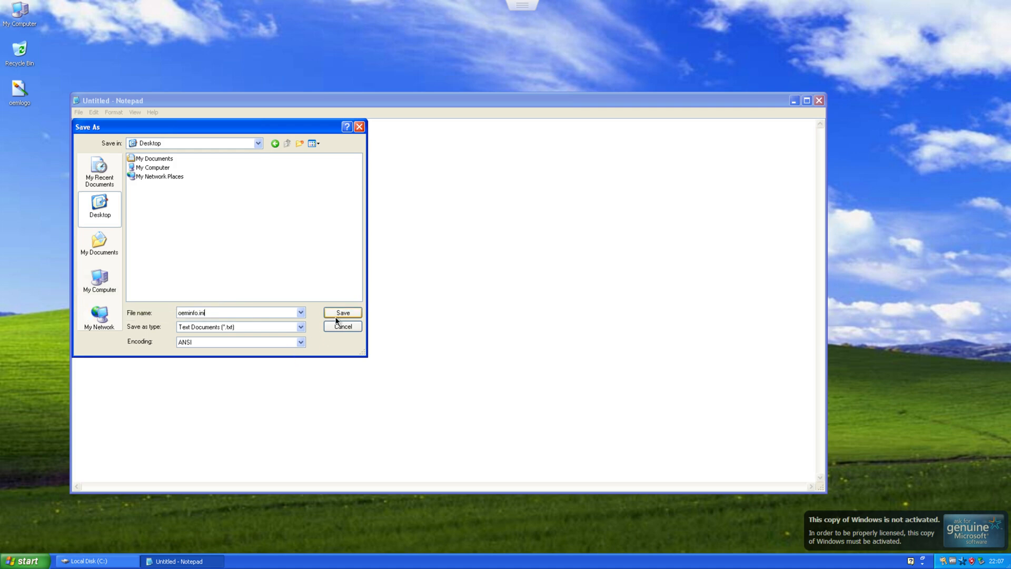
left_click(343, 312)
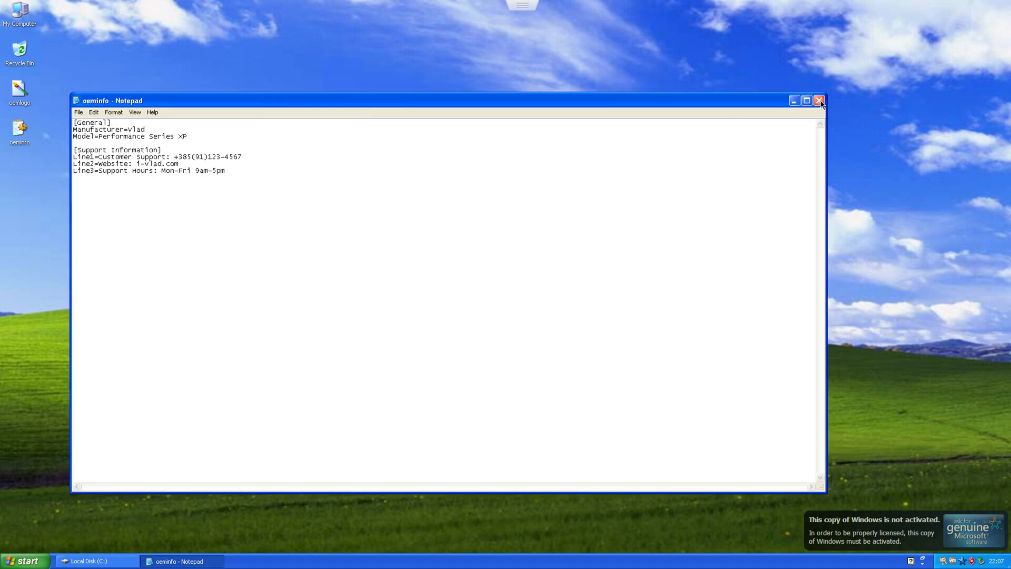
left_click(818, 101)
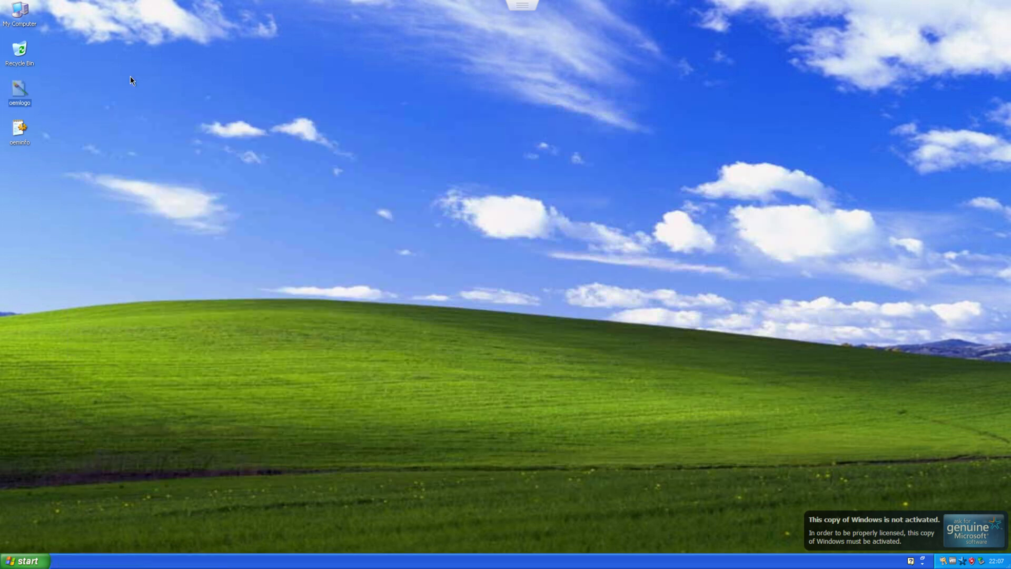
mouse_move(103, 146)
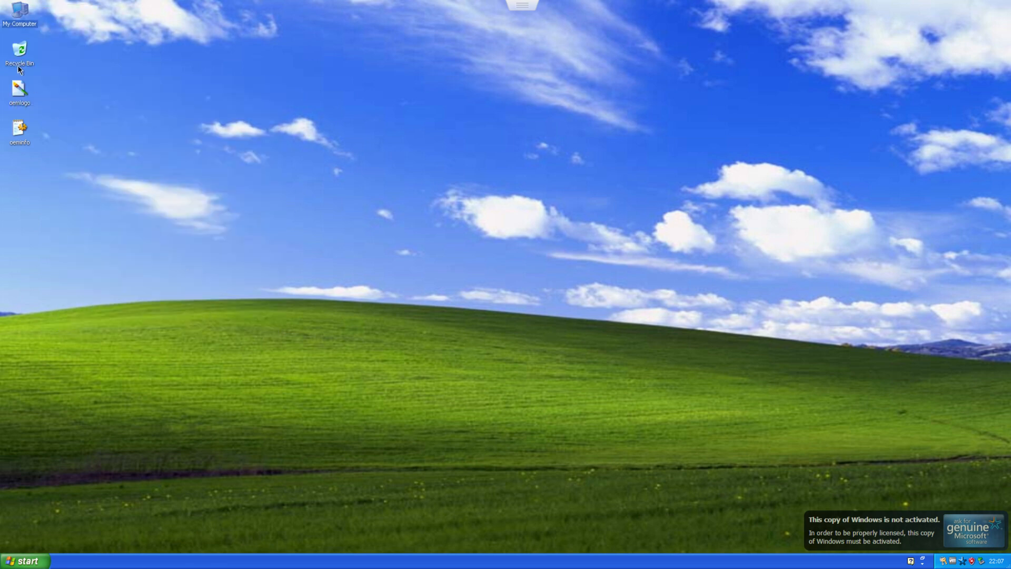
Browse to C:\WINDOWS\system32 with its hidden contents shown, then reach My Computer's properties
double_click(16, 12)
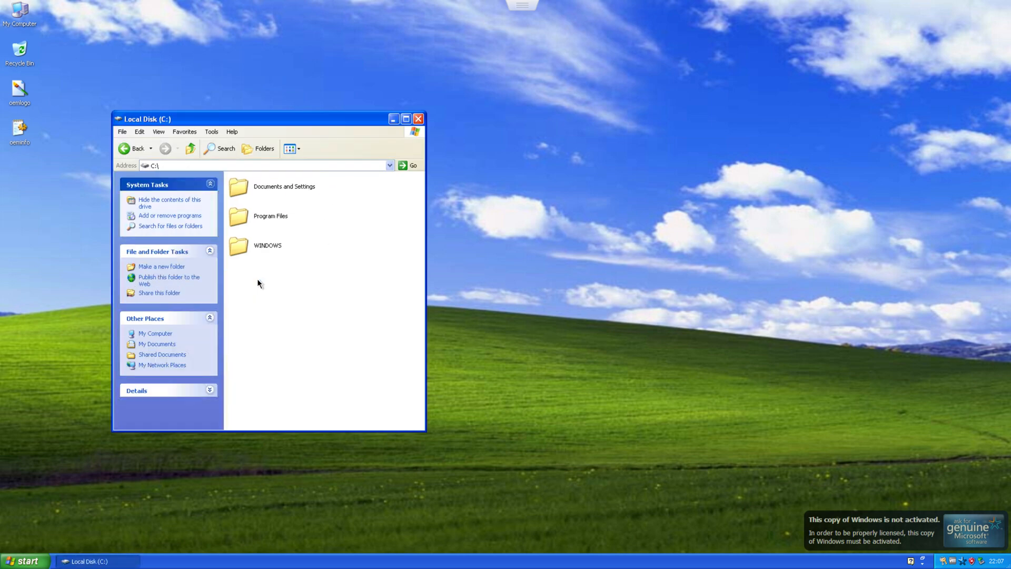
double_click(238, 244)
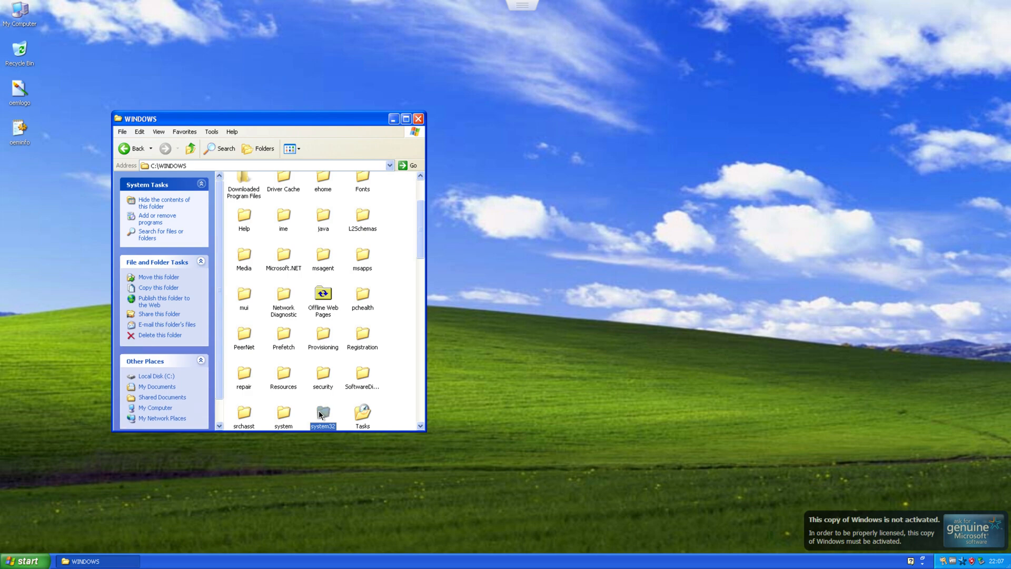
double_click(323, 411)
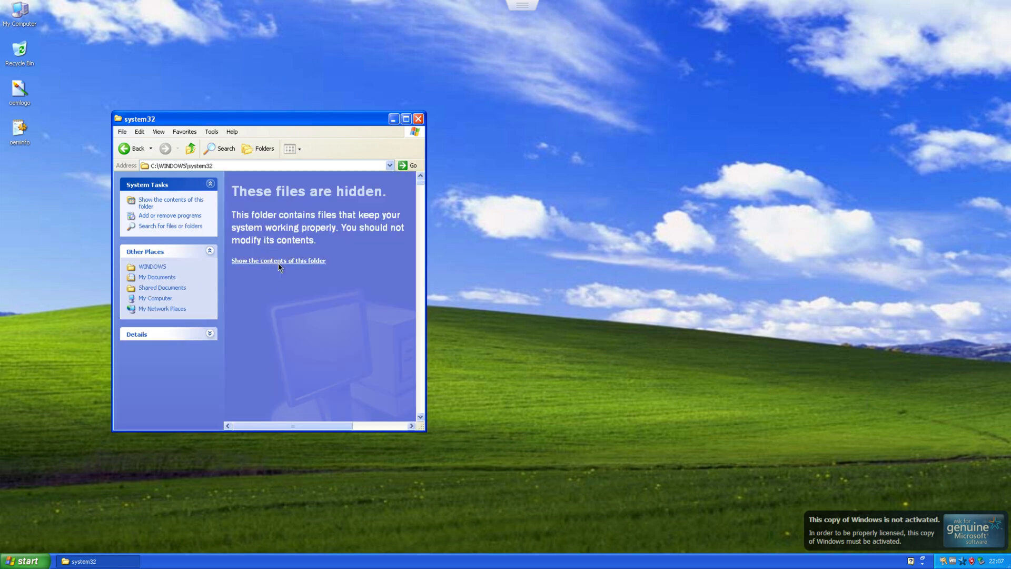
left_click(278, 261)
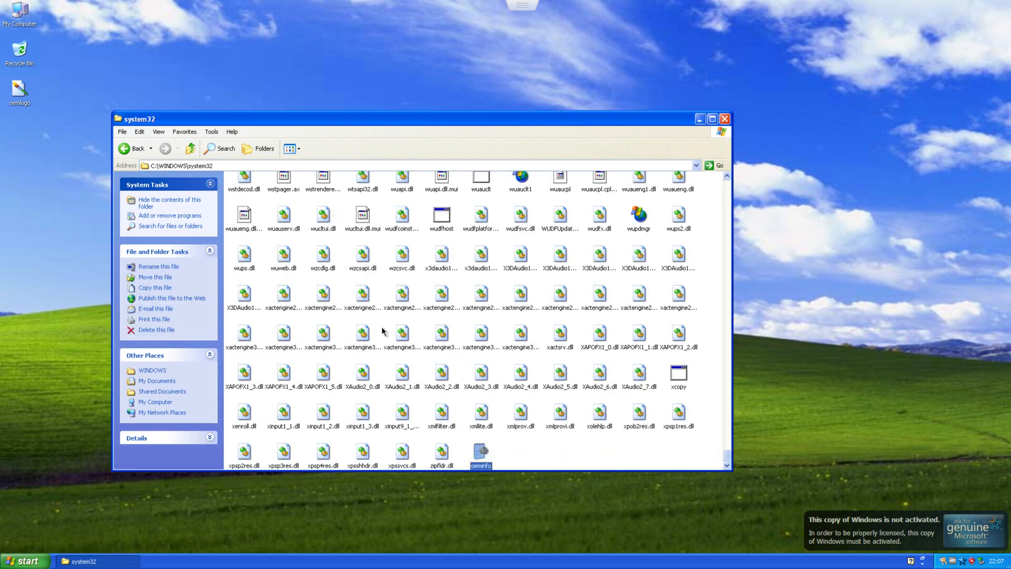
right_click(15, 10)
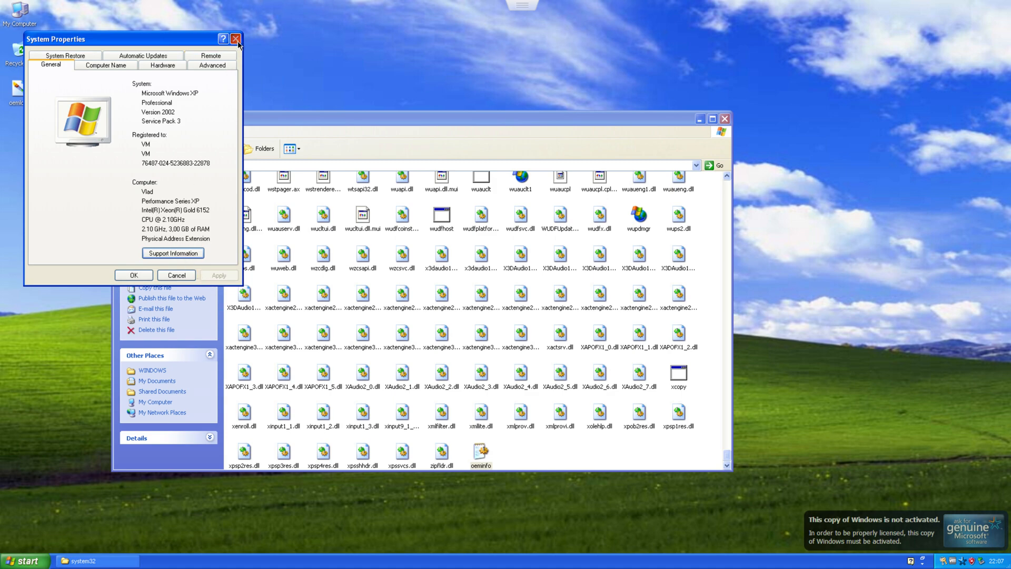
Close System Properties and pick the oemlogo file to move into system32
left_click(235, 38)
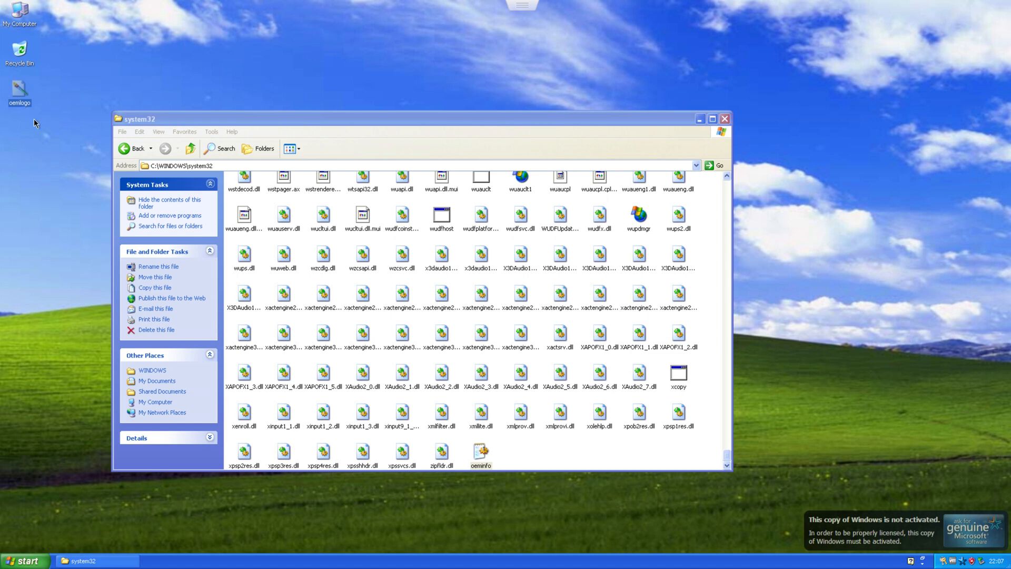
left_click(323, 334)
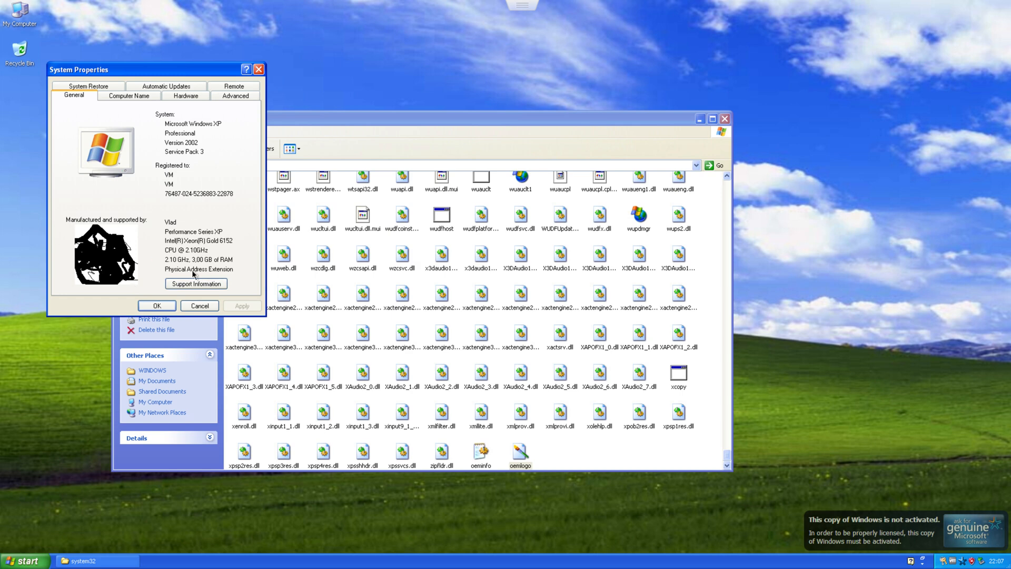
mouse_move(215, 248)
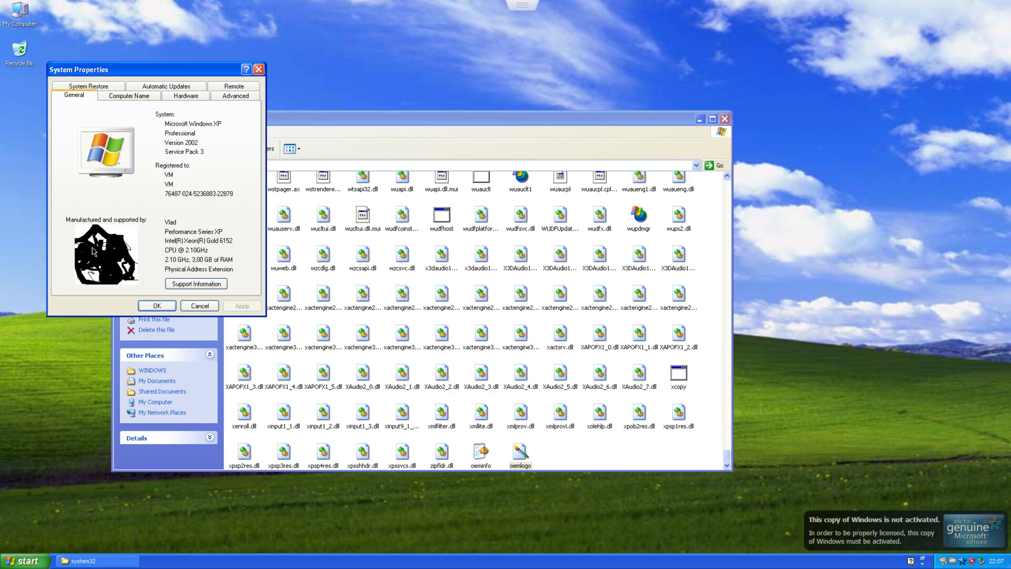
mouse_move(213, 200)
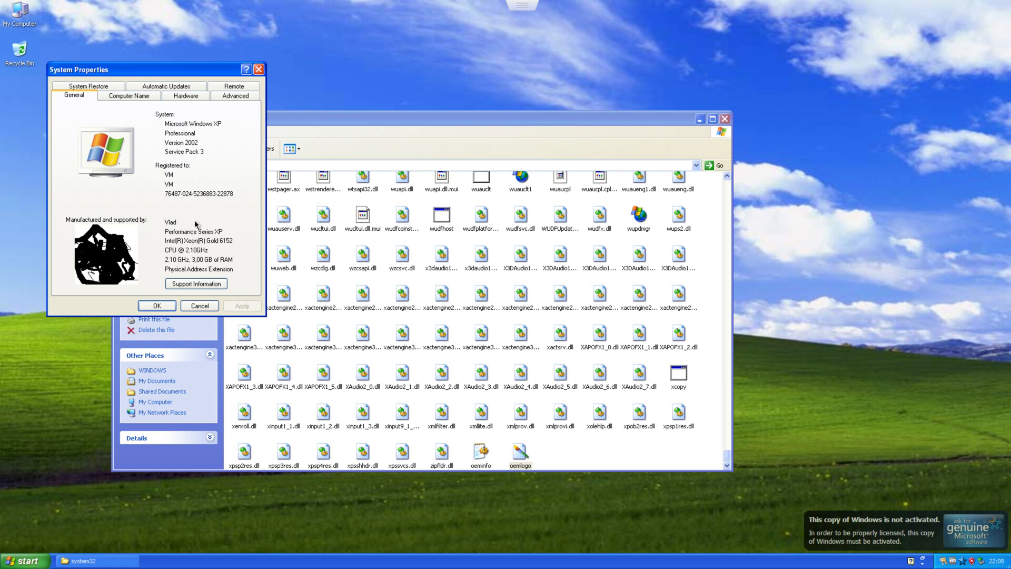
mouse_move(213, 257)
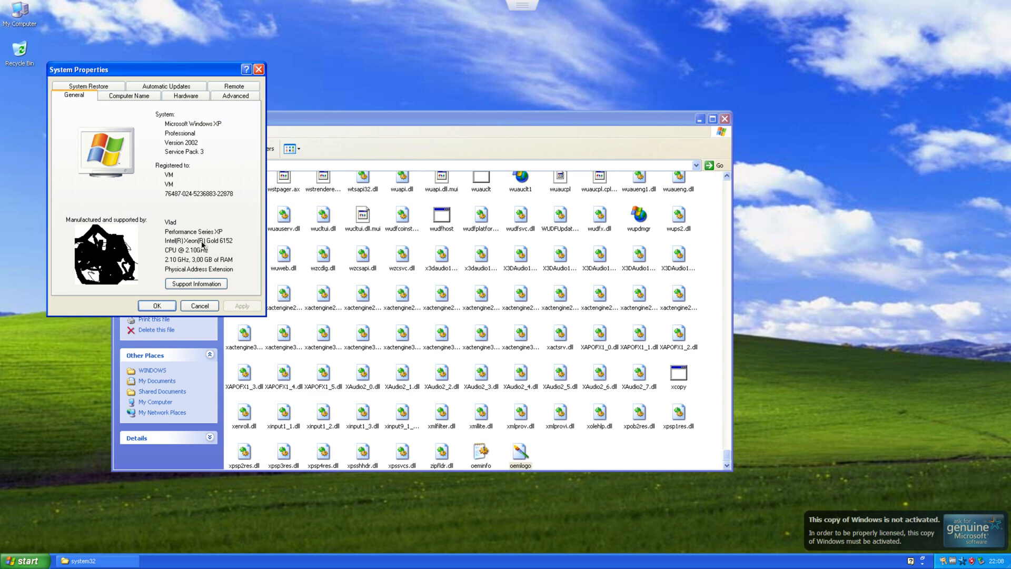
mouse_move(58, 154)
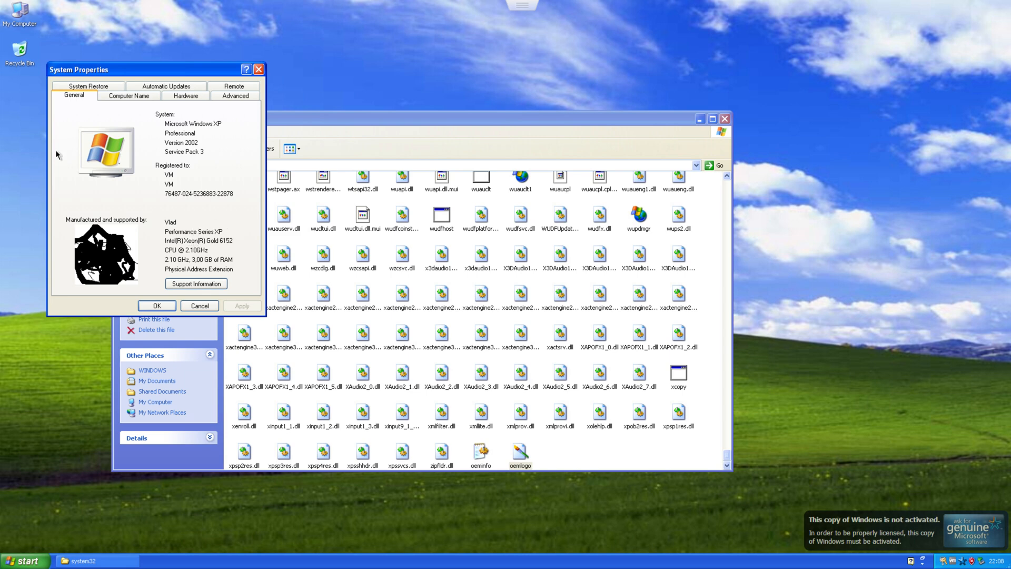
mouse_move(187, 178)
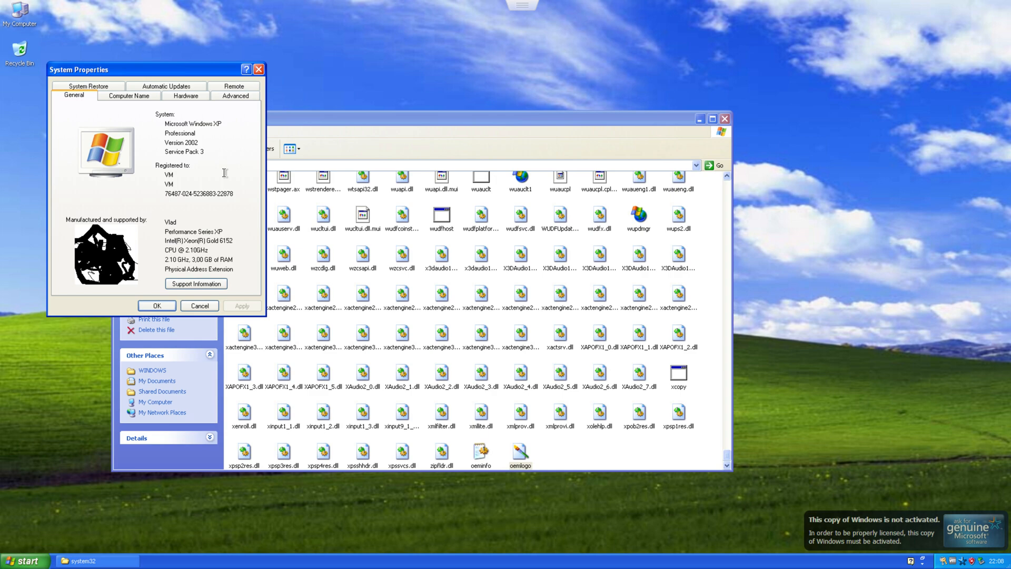
mouse_move(184, 215)
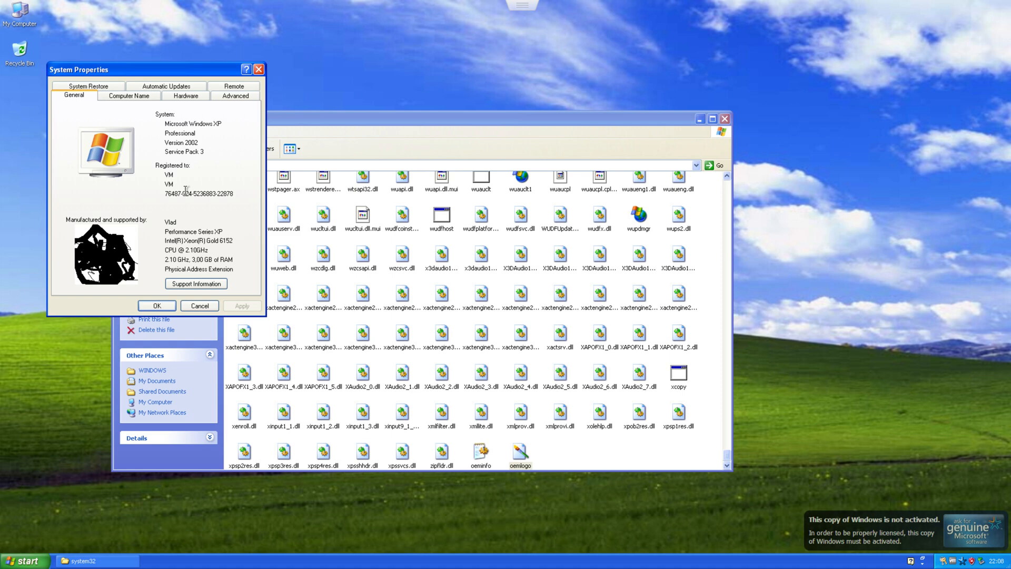
mouse_move(198, 248)
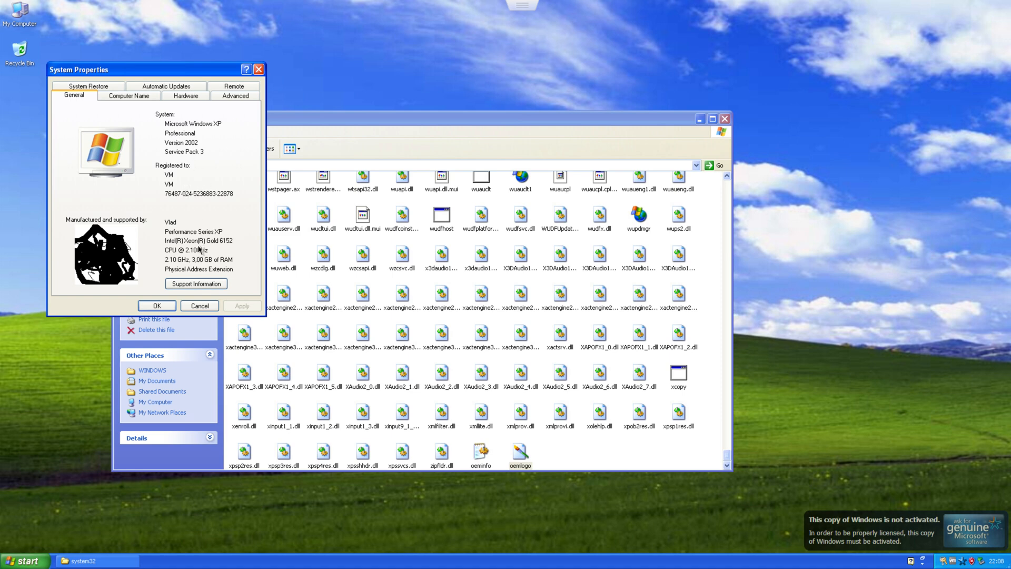
mouse_move(190, 225)
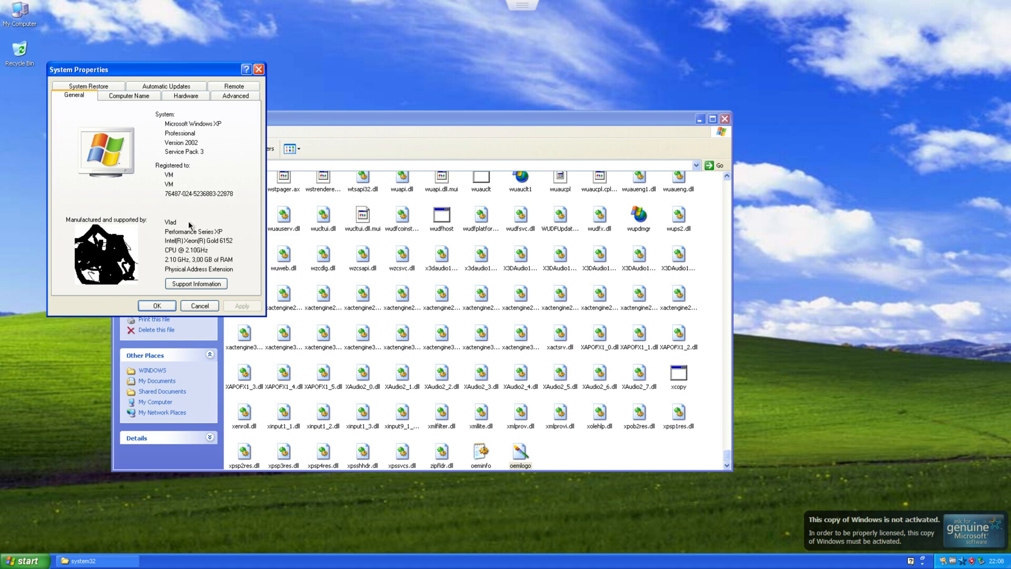
mouse_move(125, 191)
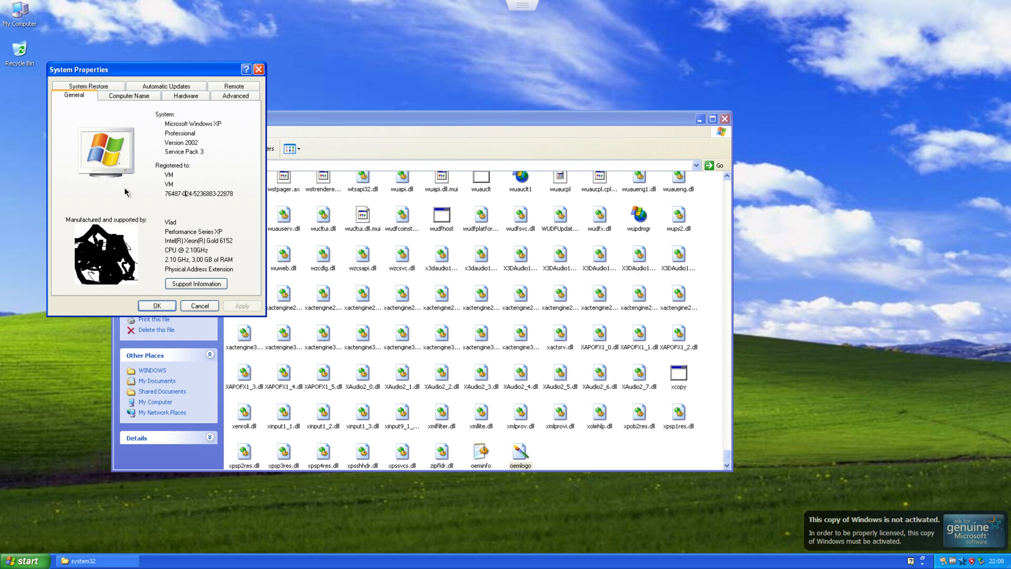